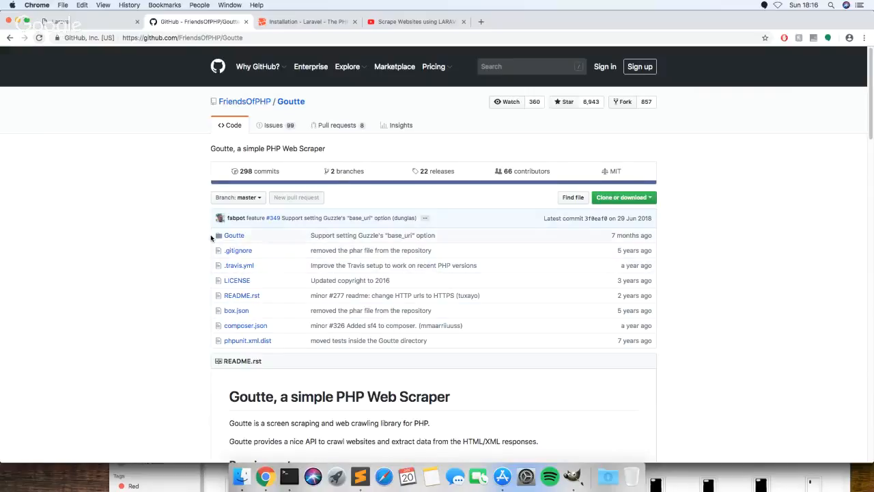
mouse_move(201, 213)
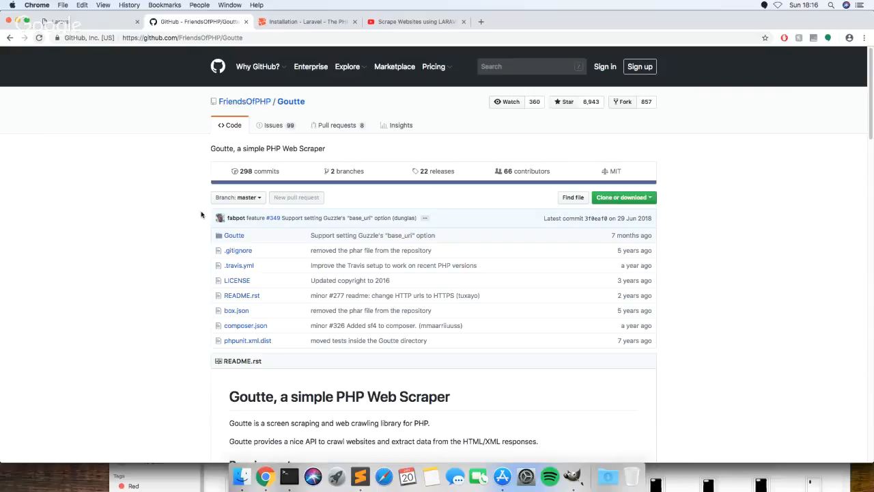
Scroll the Goutte README down to the composer require fabpot/goutte install command.
scroll(down, 3)
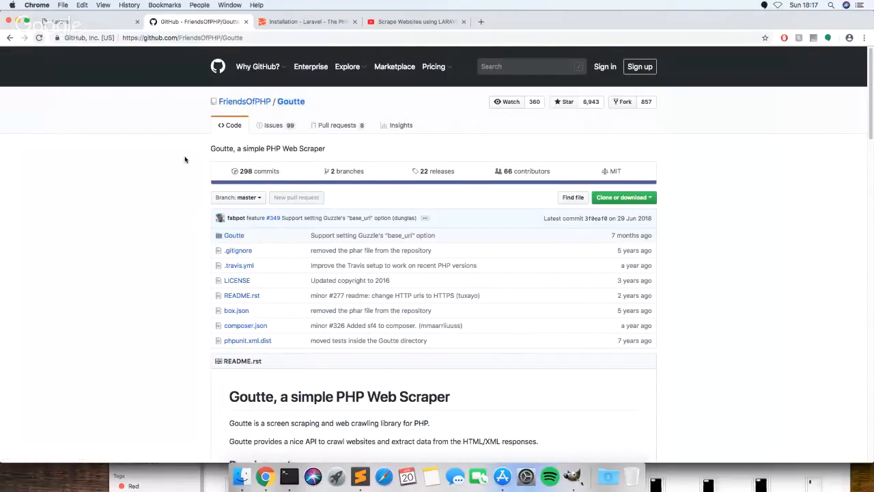
scroll(down, 3)
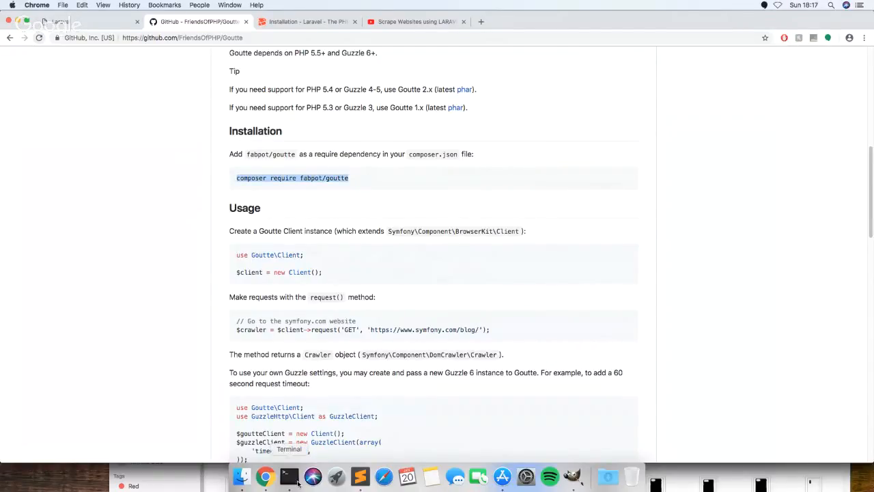
Run composer require fabpot/goutte in the test project's Terminal.
click(288, 476)
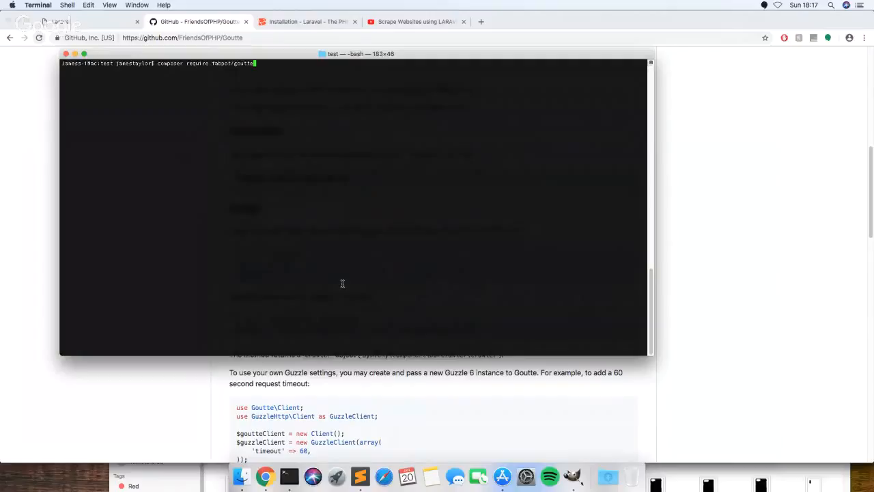
key(enter)
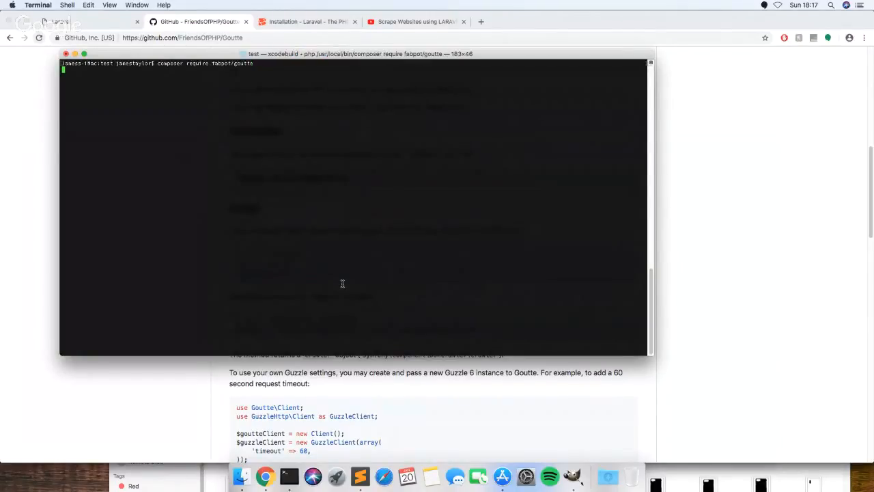
mouse_move(103, 178)
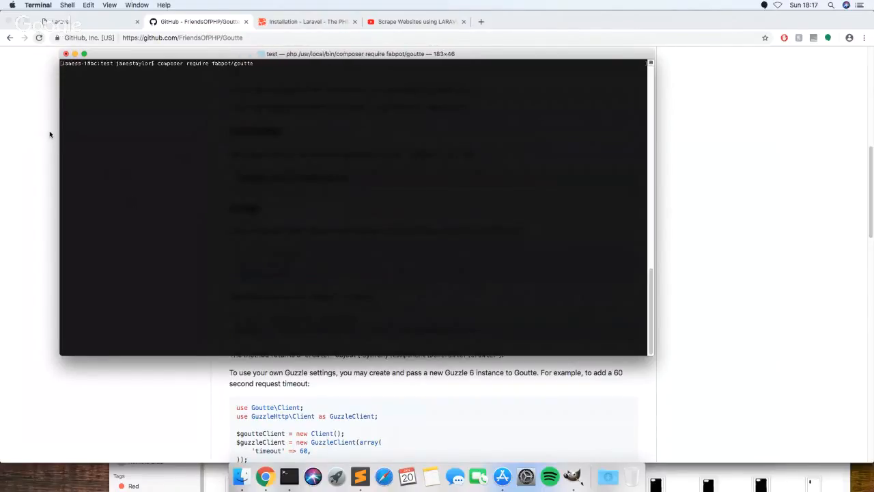
mouse_move(45, 136)
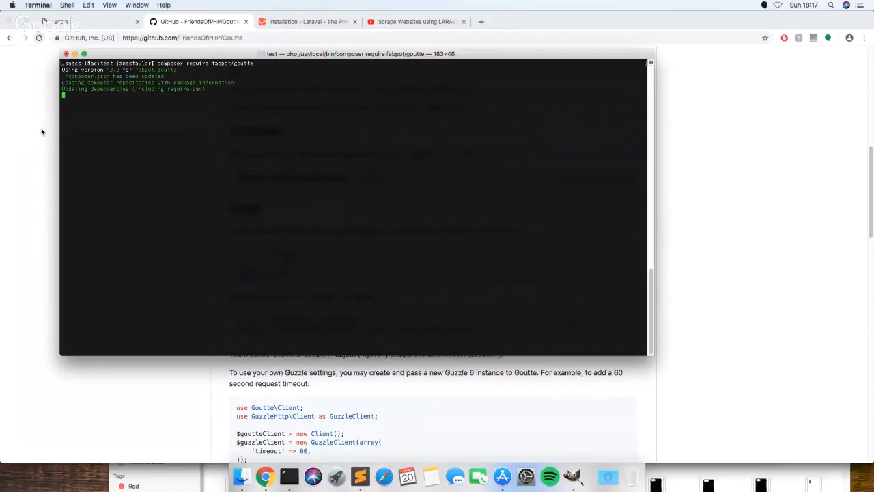
mouse_move(51, 140)
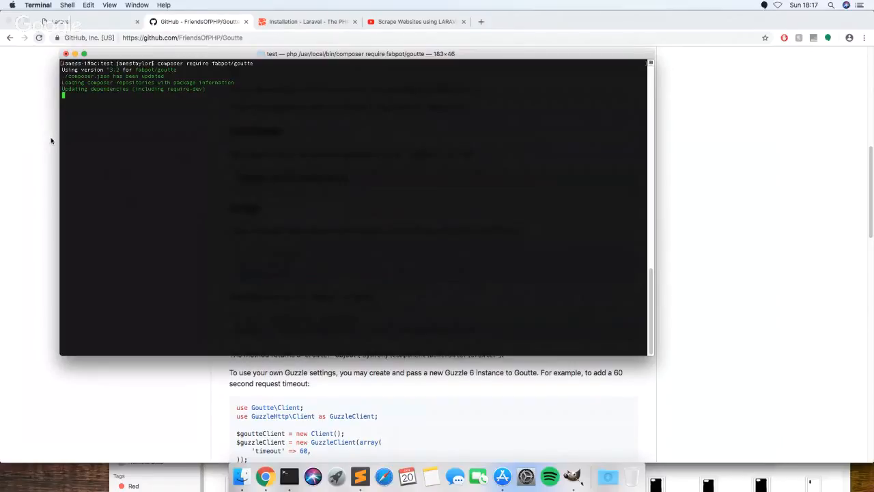
mouse_move(289, 476)
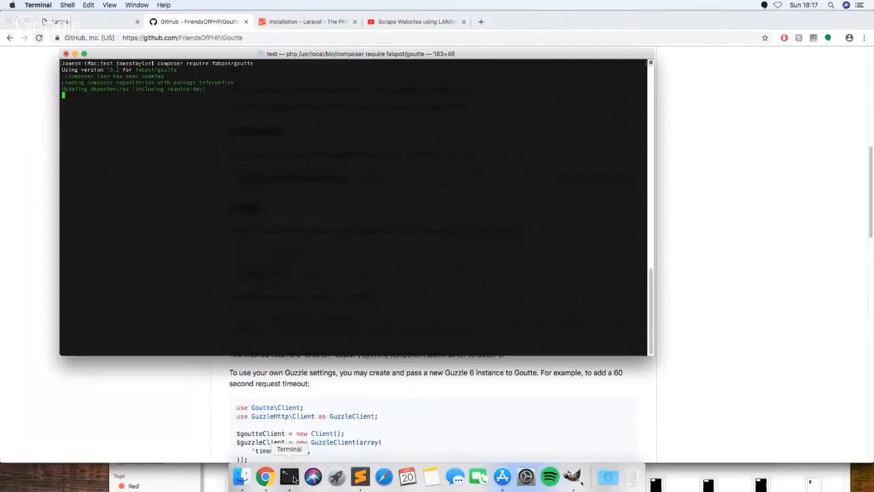
mouse_move(310, 404)
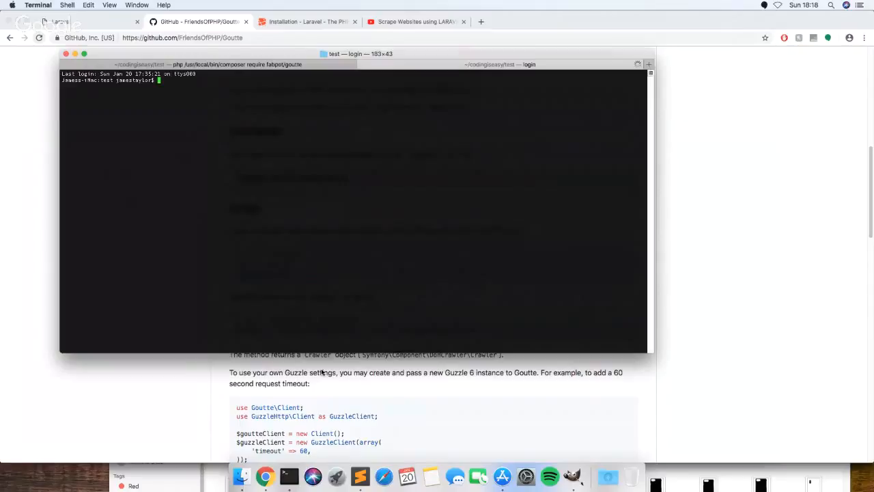
Run php artisan make:command ScrapeCommand in the new Terminal tab.
text(php artisan make:command)
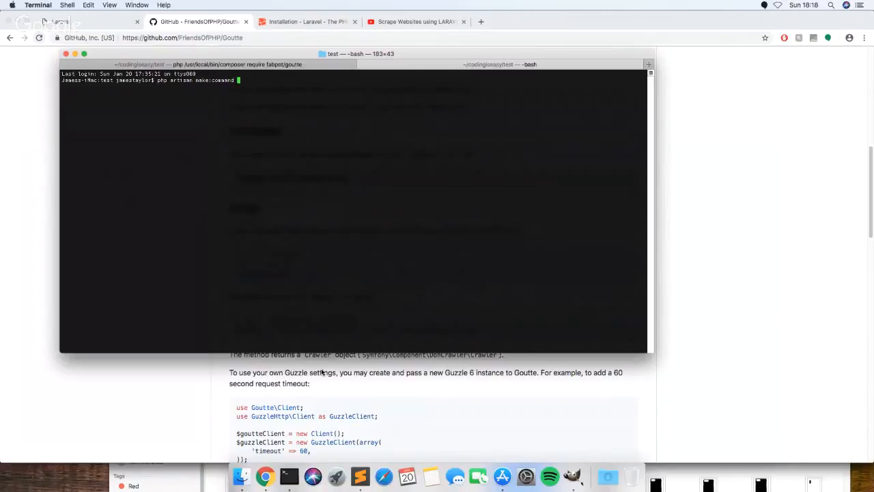
text(ScrapeCommand)
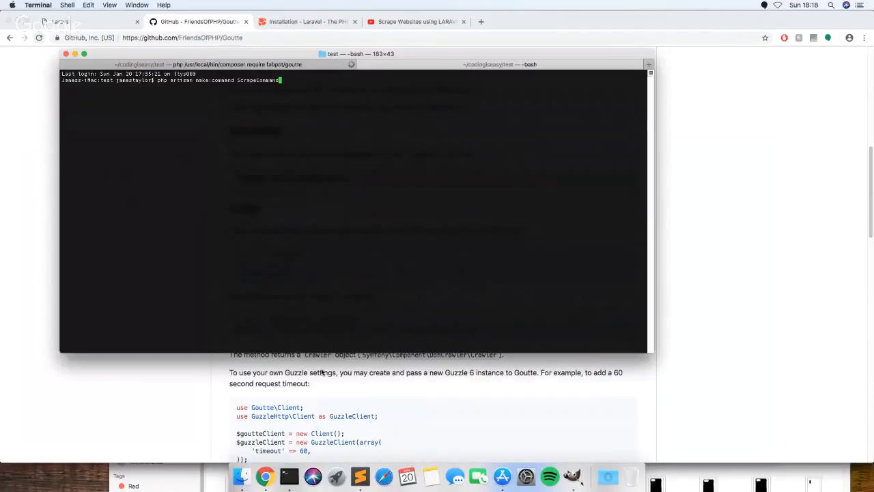
key(Return)
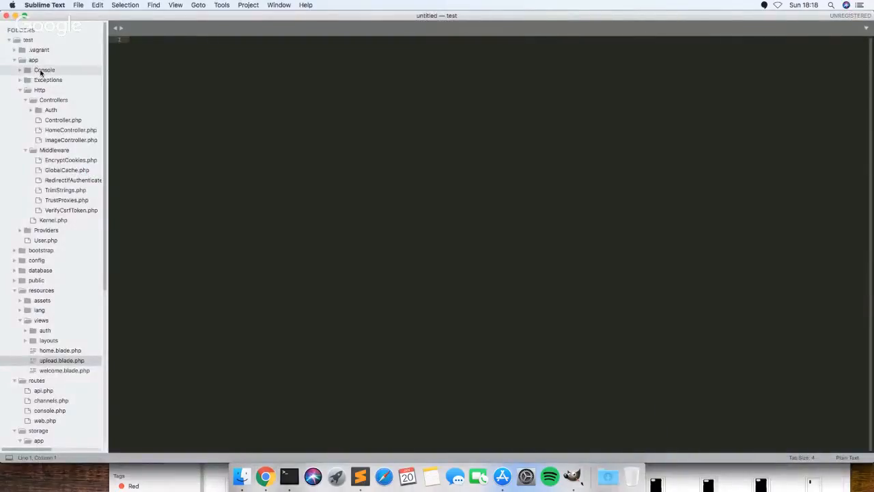
Open app/Console/Commands/ScrapeCommand.php and rename its signature 'command:name' to 'scraper:start'.
click(44, 70)
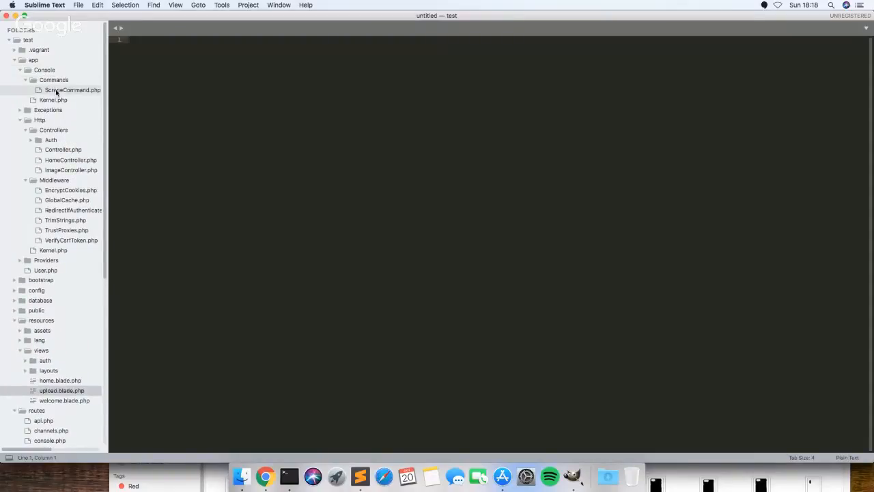
click(73, 89)
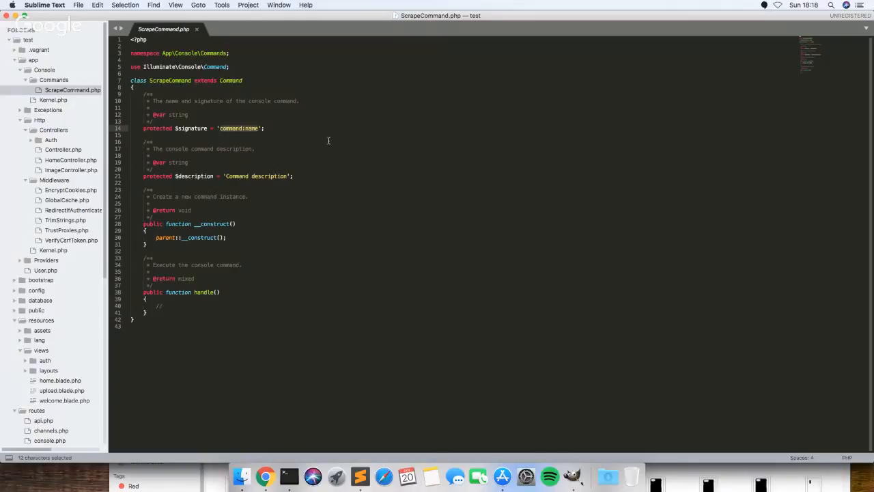
text(s)
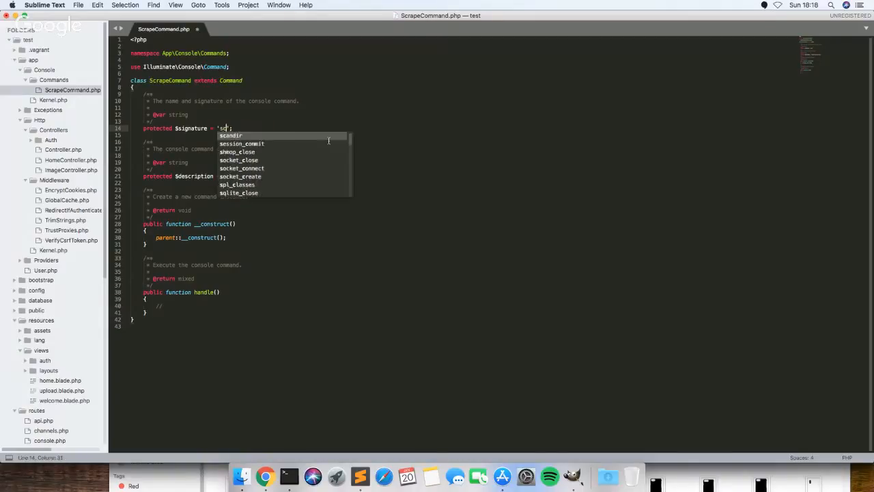
text(craper)
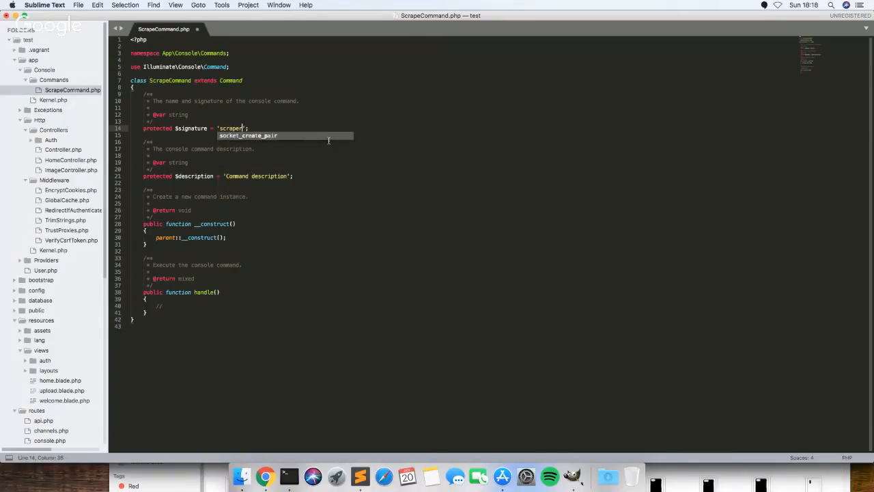
text(start)
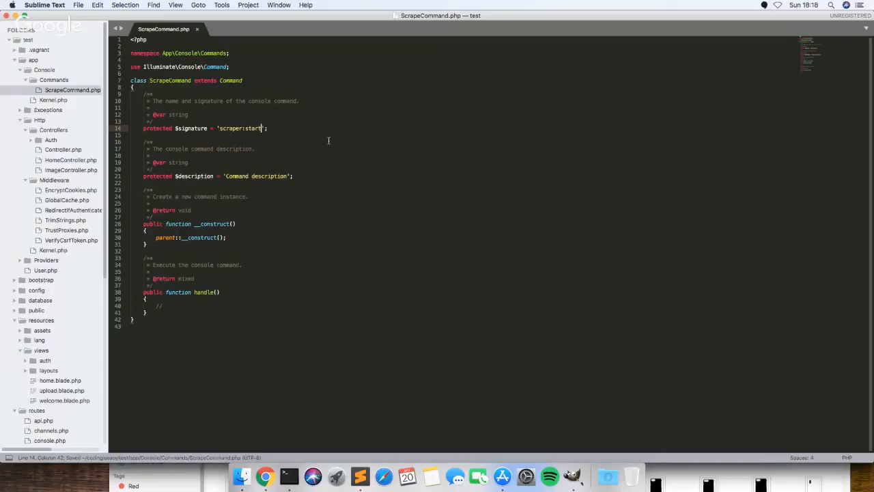
click(230, 170)
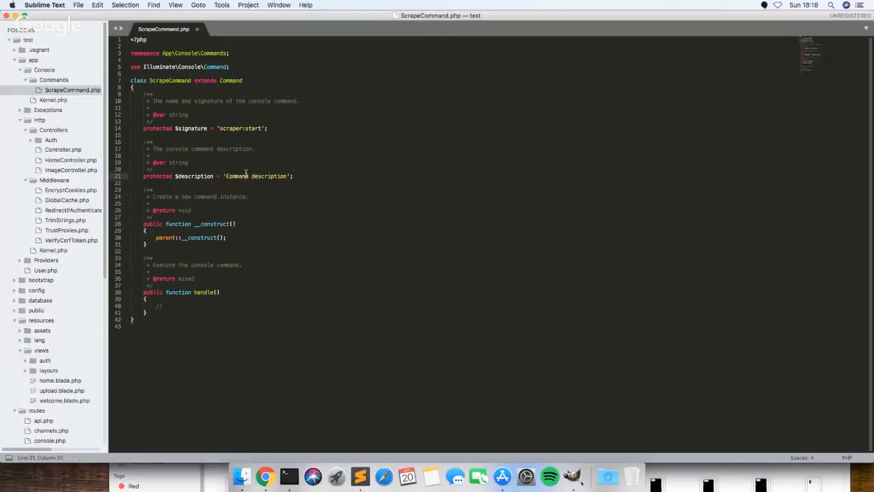
mouse_move(289, 476)
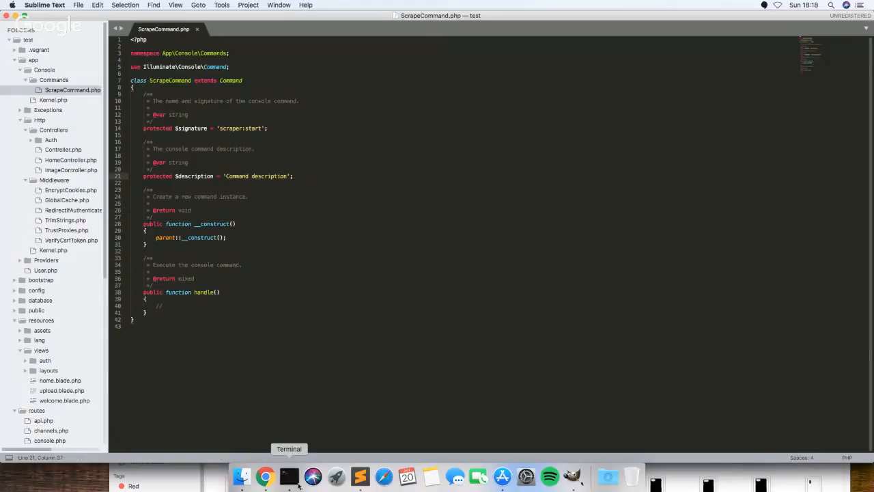
Run php artisan in Terminal to confirm scraper:start is listed.
click(289, 476)
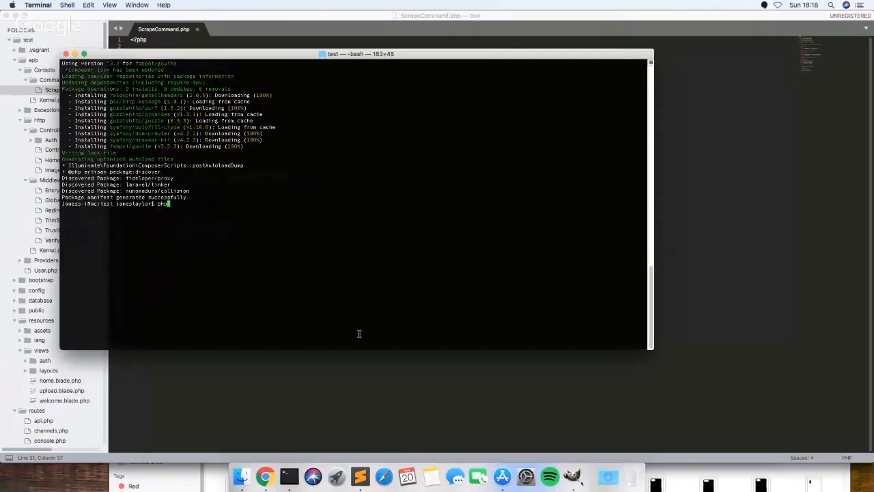
text(php artisan)
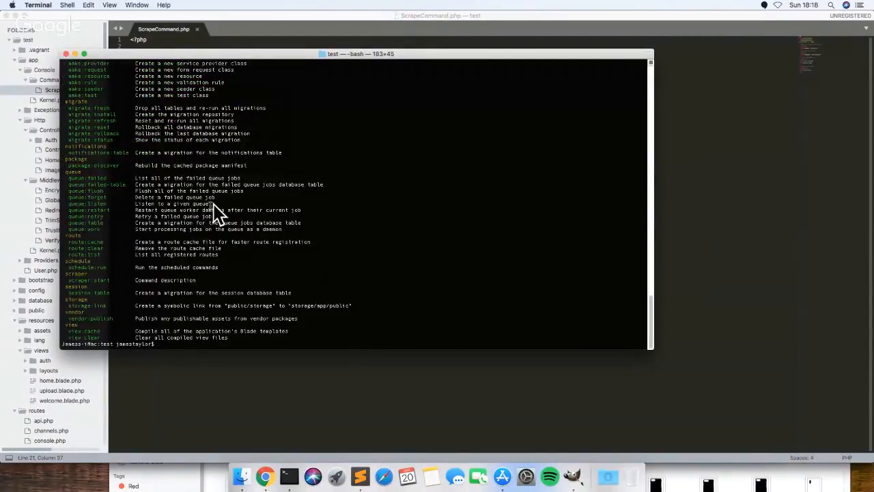
mouse_move(266, 380)
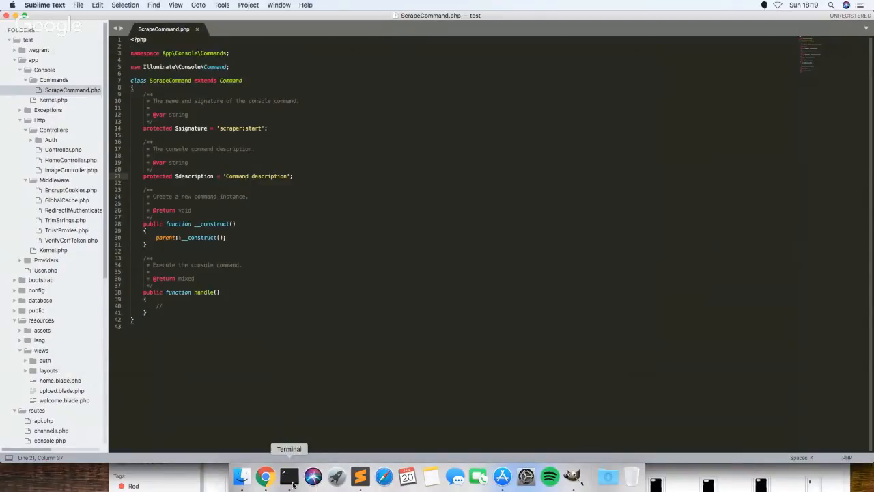
click(288, 476)
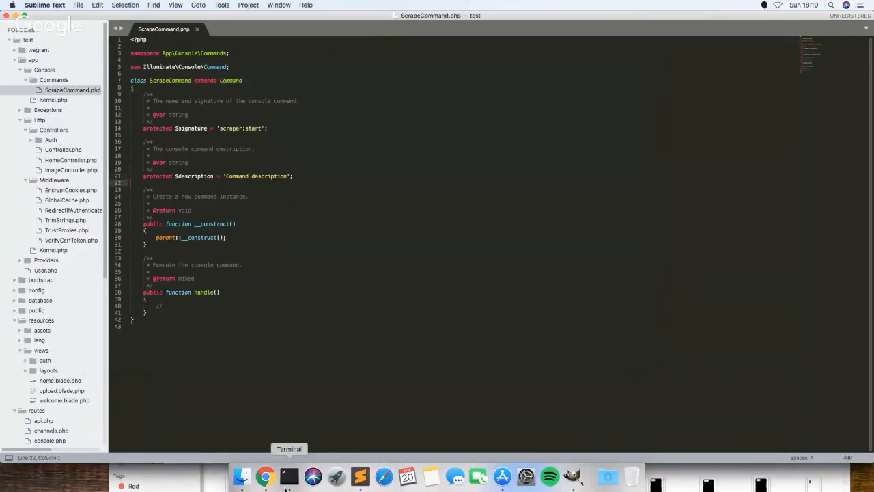
click(289, 476)
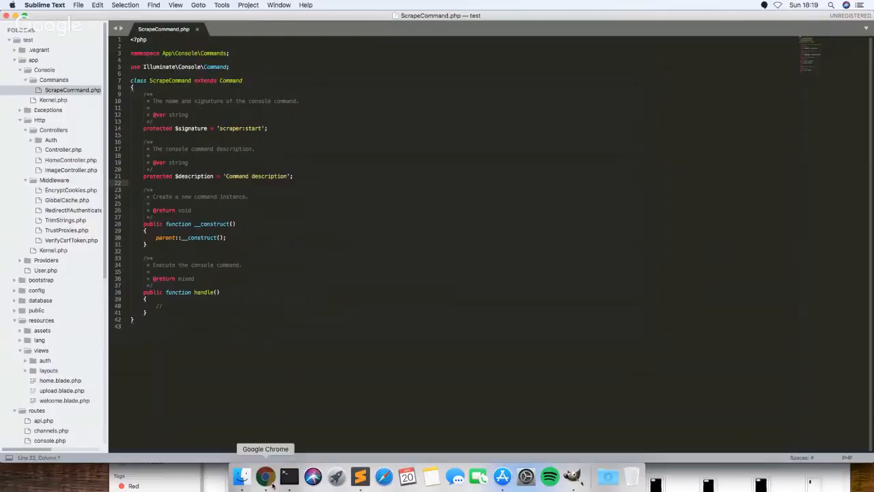
Copy the README's Goutte client example with a 60-second Guzzle timeout.
click(265, 476)
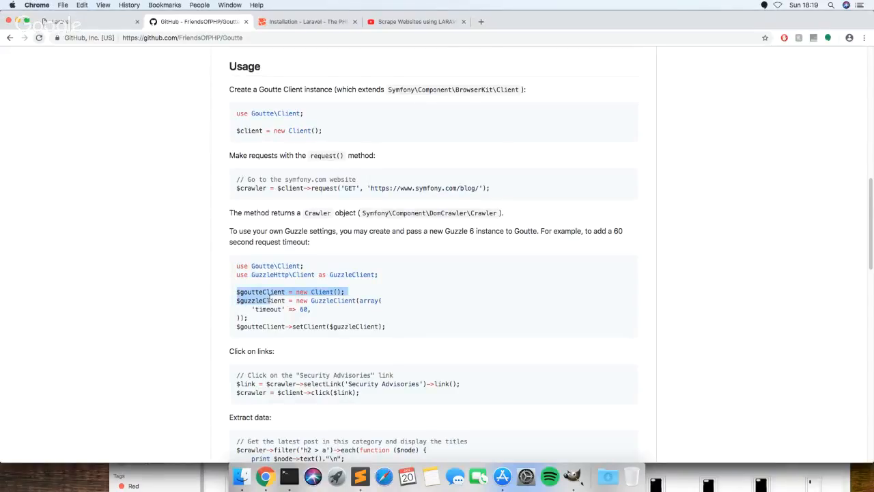
scroll(down, 3)
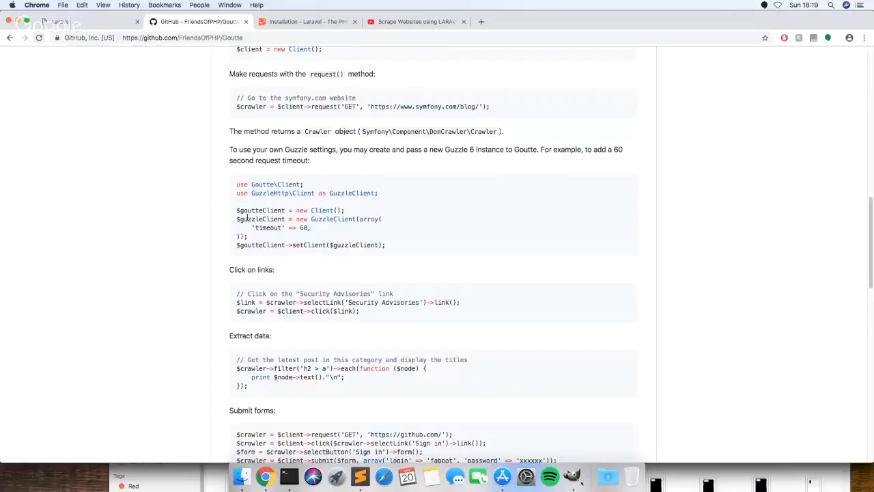
drag(236, 210, 386, 244)
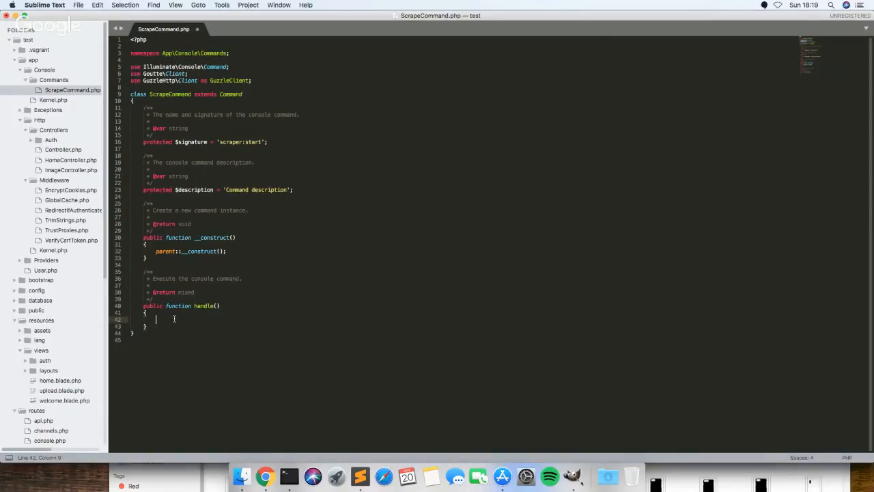
Paste the Goutte client setup into handle() and save ScrapeCommand.php.
text($goutteClient = new Client();)
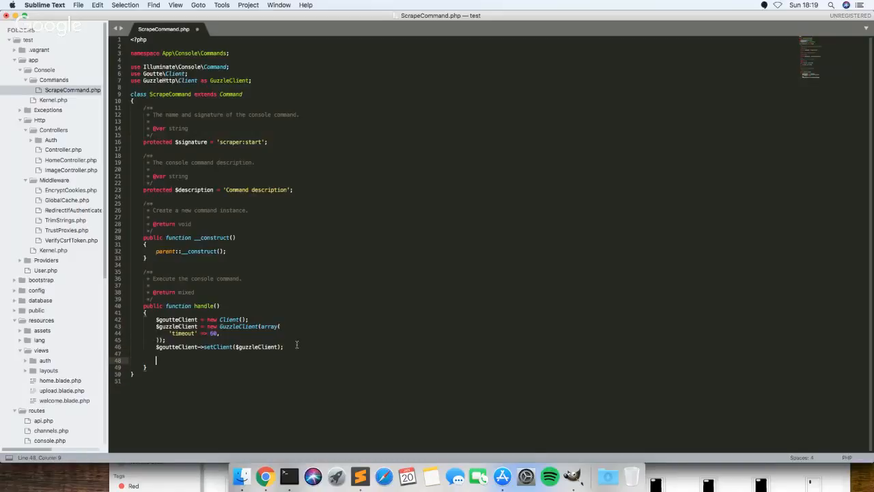
key(cmd+s)
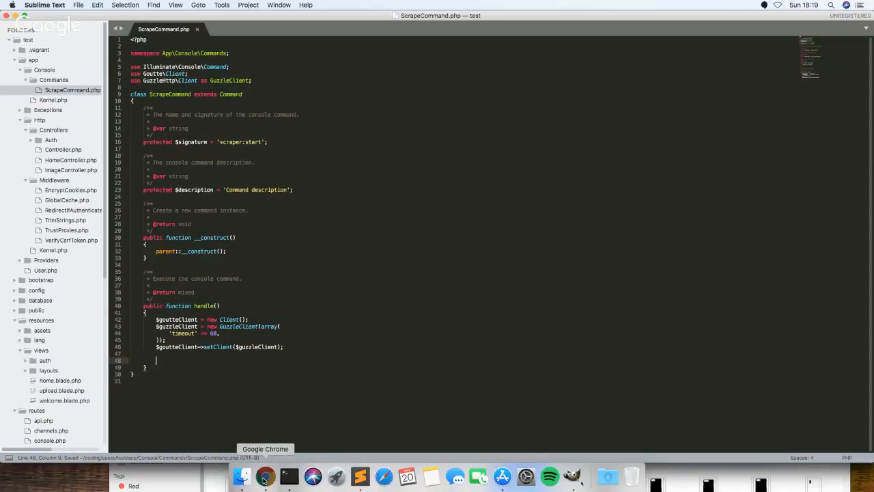
Scroll the README to the $client->request() example fetching the symfony.com blog.
click(265, 476)
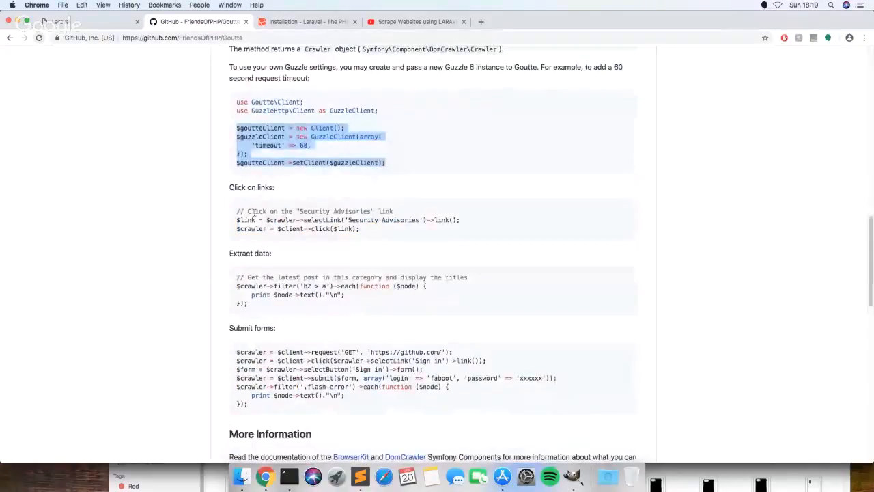
scroll(down, 3)
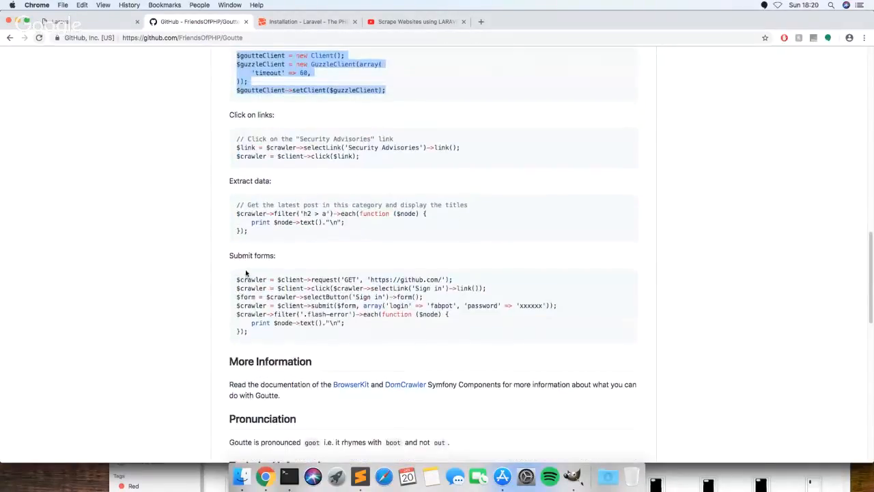
scroll(down, 3)
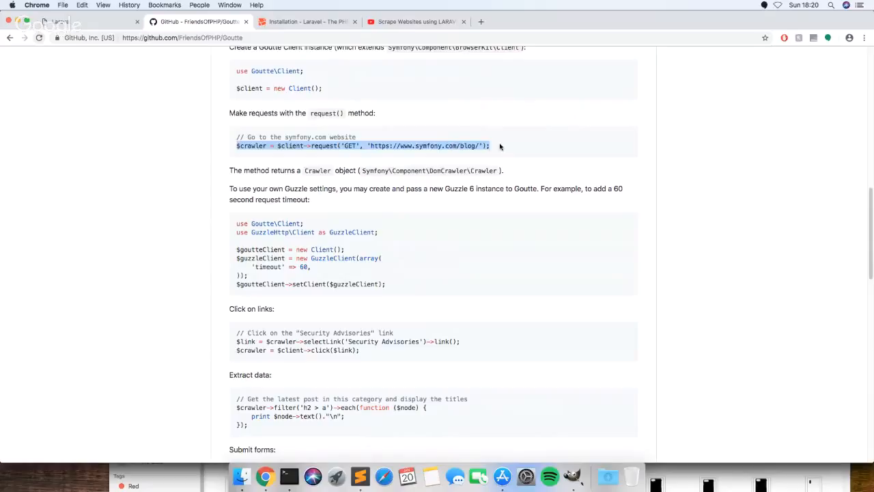
mouse_move(360, 476)
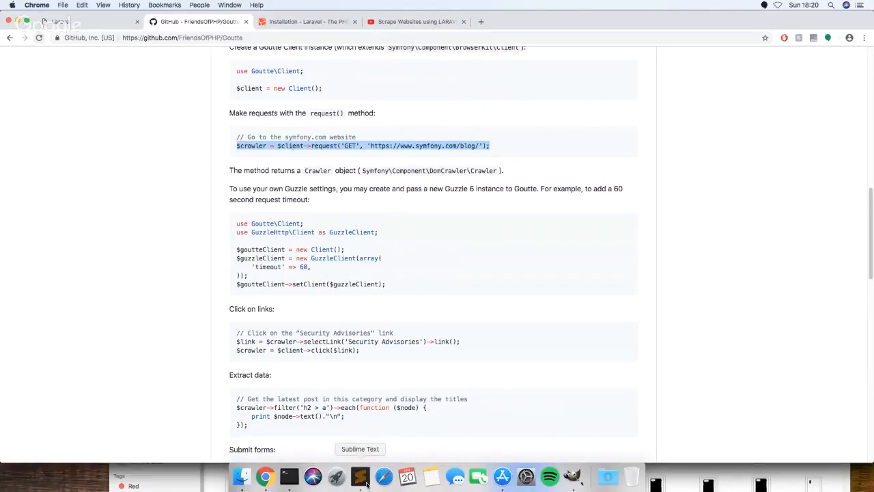
Paste the symfony.com blog request into handle(), rename goutteClient to client, and save.
click(360, 476)
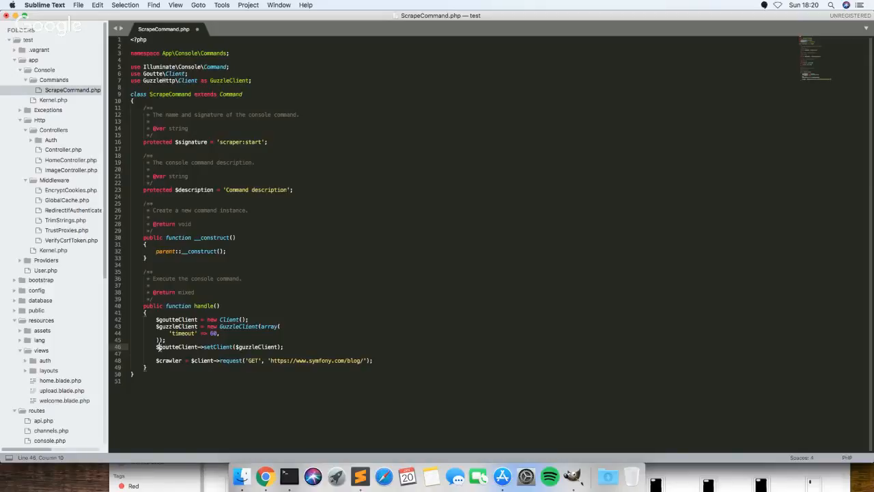
double_click(169, 347)
text(c)
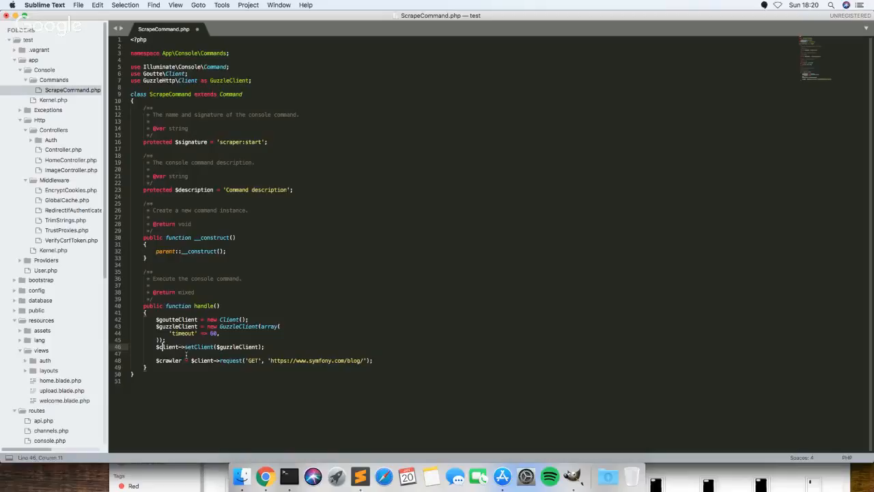
key(cmd+s)
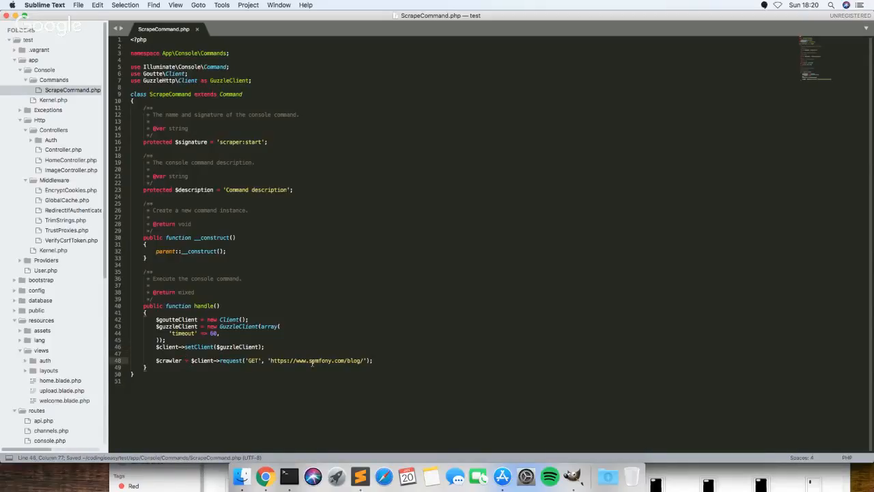
mouse_move(312, 476)
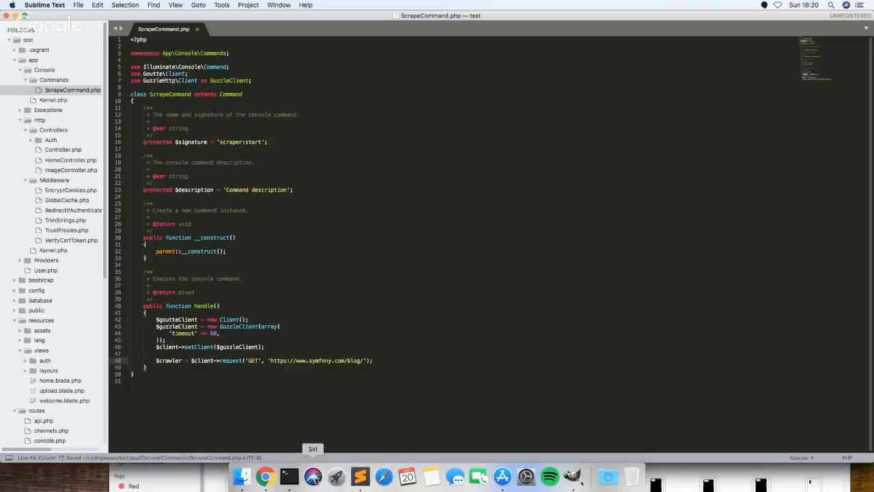
click(289, 476)
text(php artisan scrape)
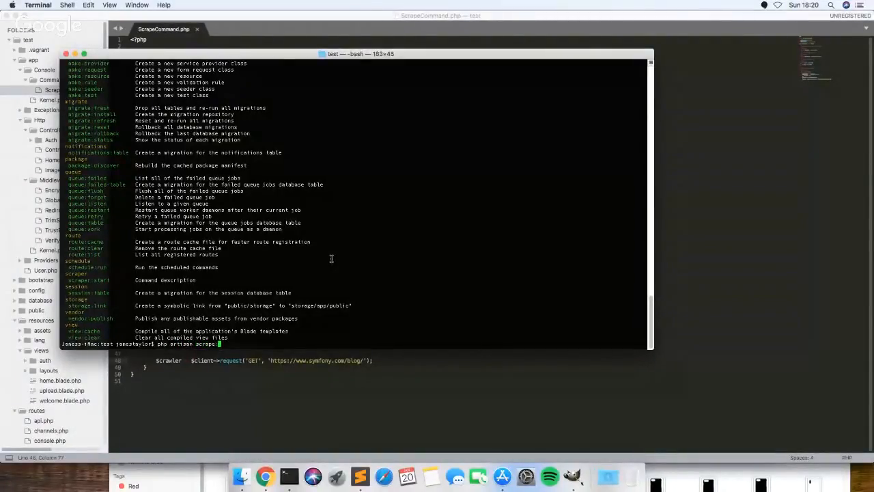
Run php artisan scraper:start in Terminal.
text(r)
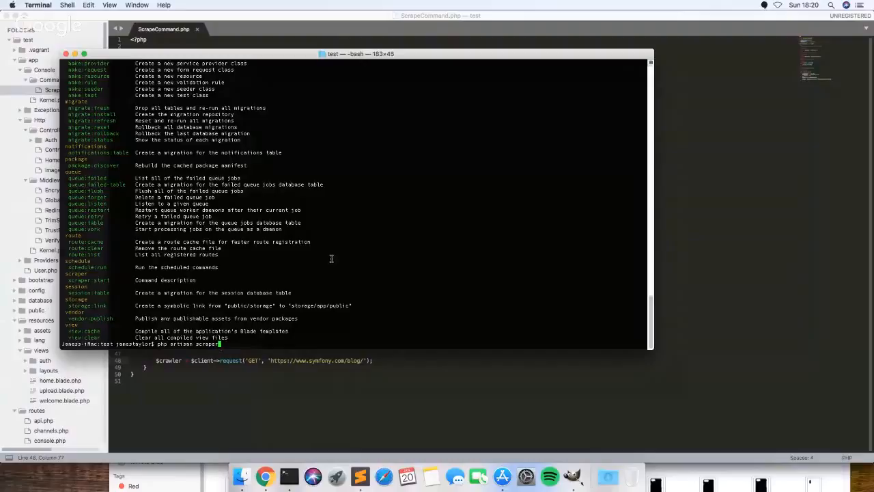
text(:start)
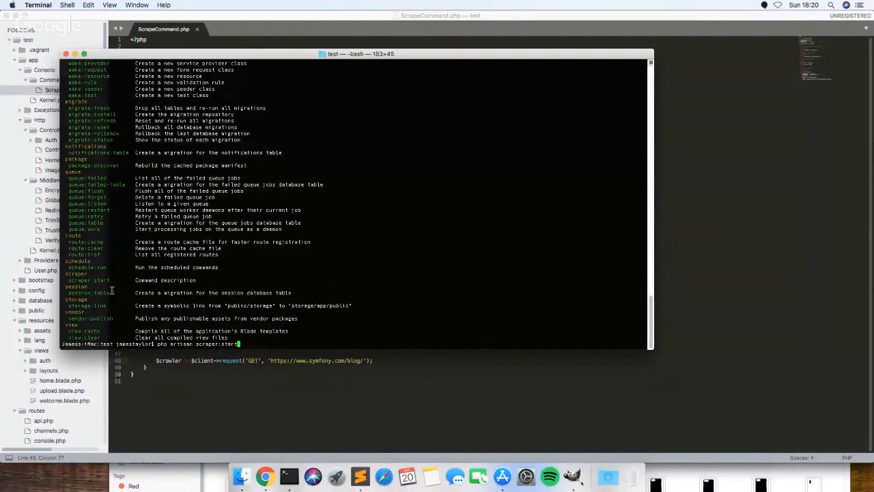
double_click(88, 280)
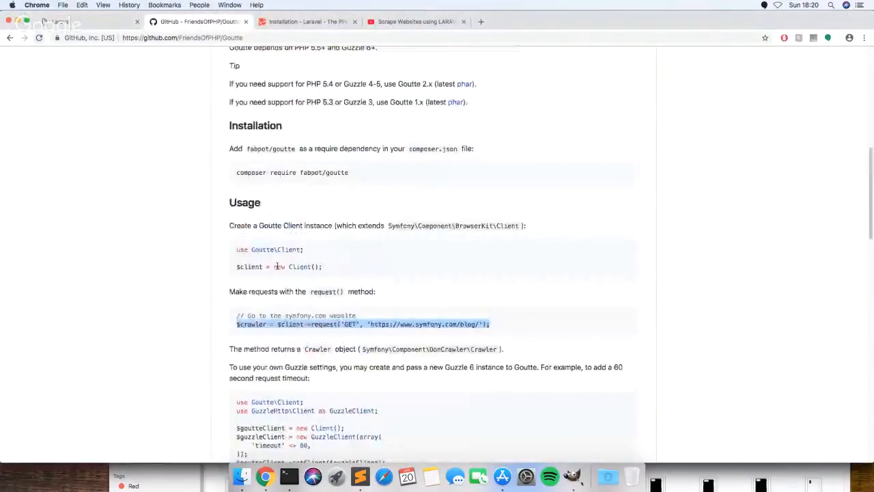
Review Goutte's basic Client usage example, then rerun scraper:start in Terminal.
scroll(down, 3)
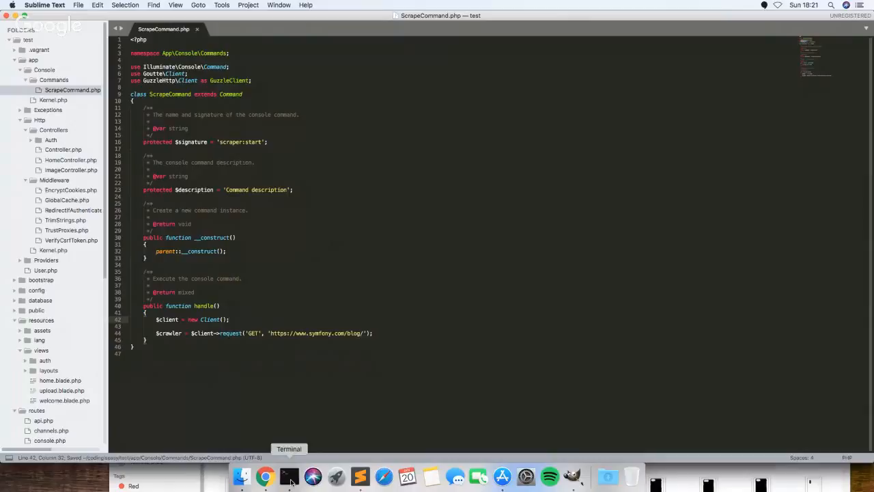
click(288, 476)
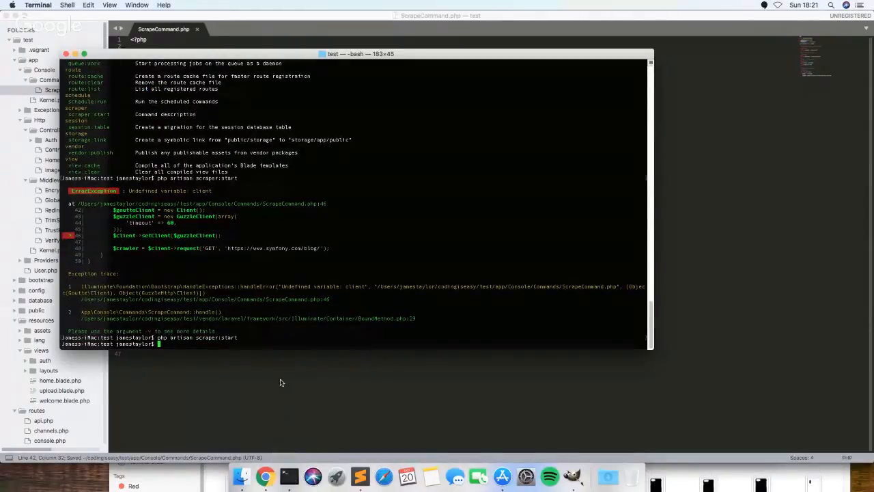
mouse_move(265, 476)
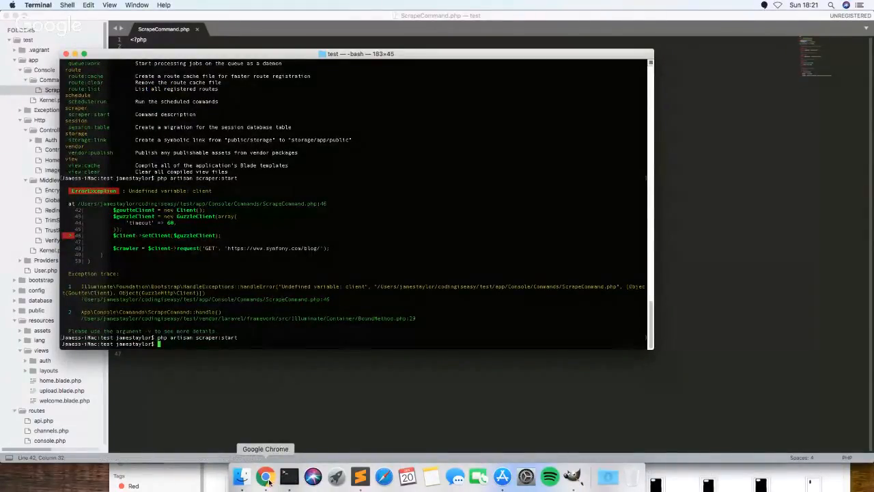
Scroll the Goutte README to 'Extract data' and select its h2 > a example code.
click(264, 476)
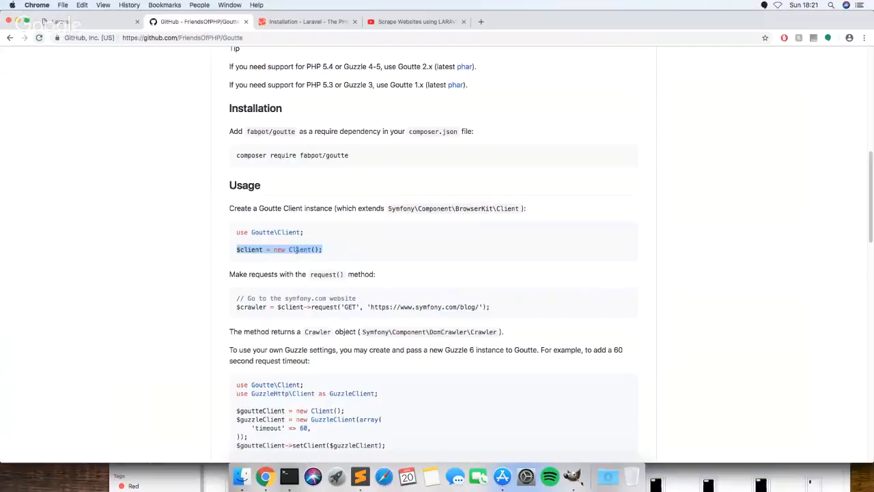
scroll(down, 3)
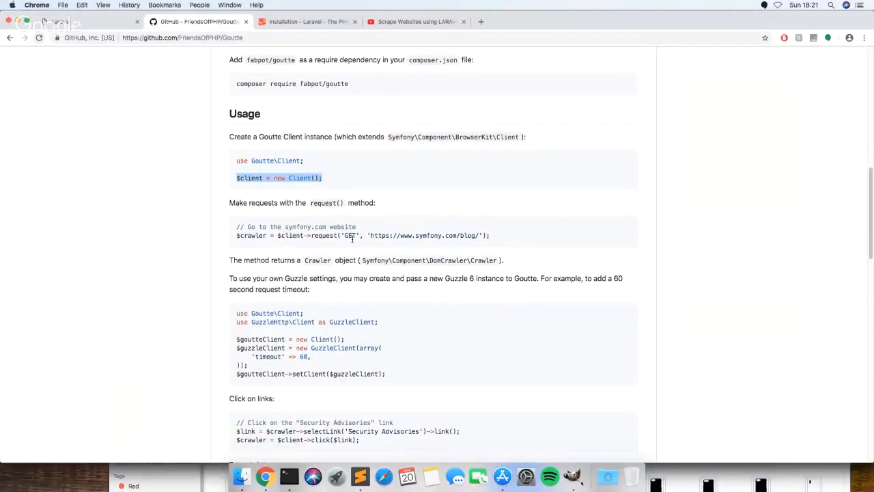
scroll(down, 3)
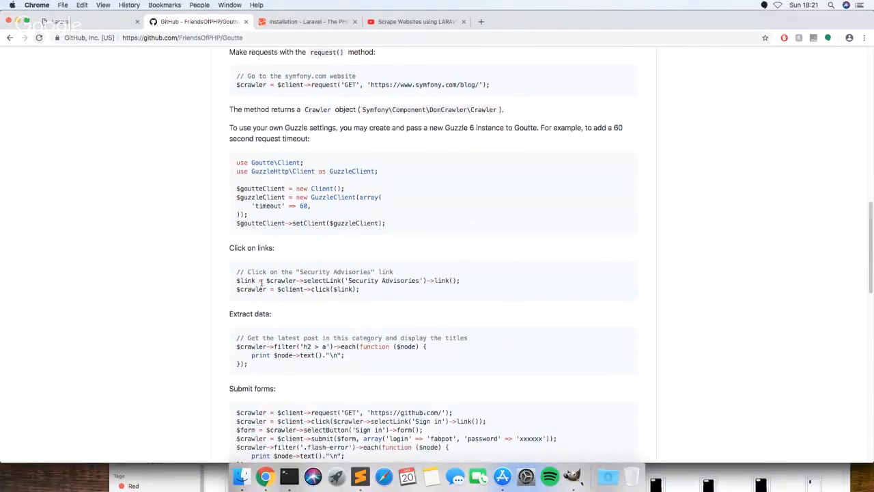
scroll(down, 3)
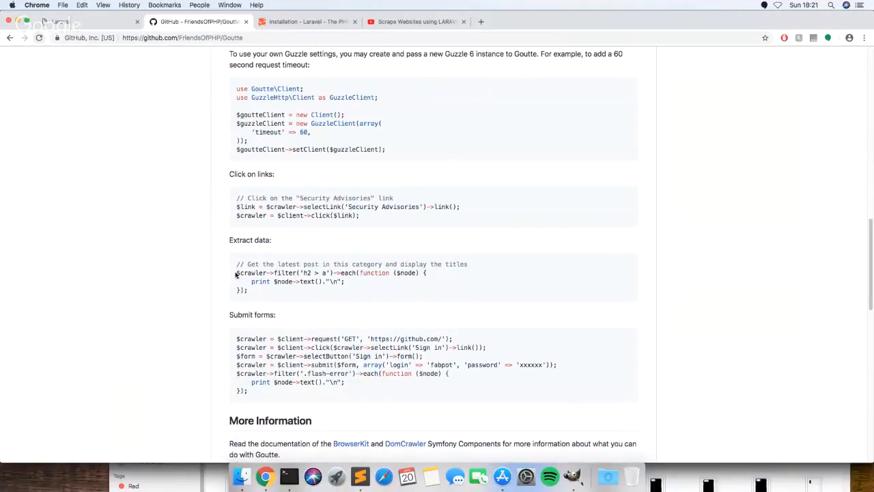
drag(236, 272, 345, 290)
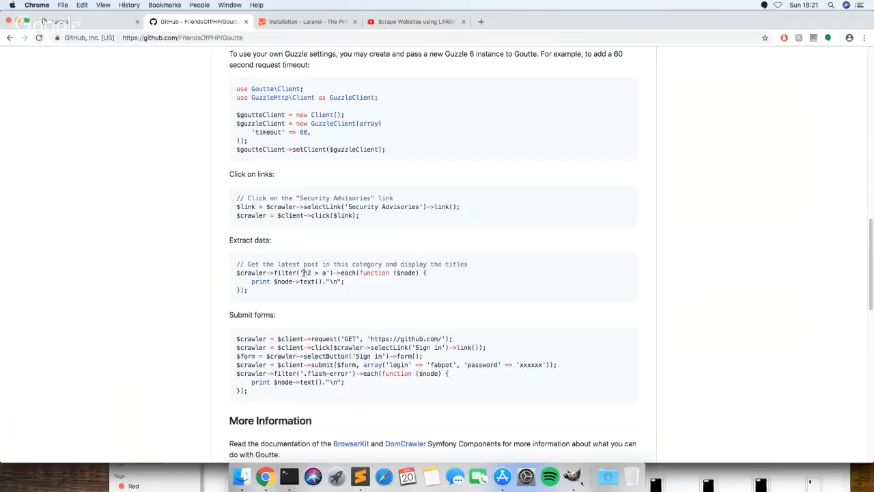
double_click(306, 272)
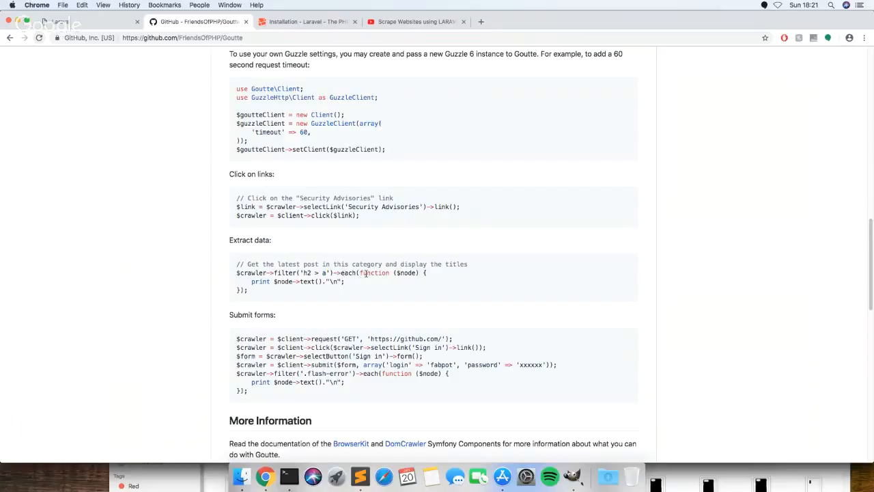
mouse_move(401, 272)
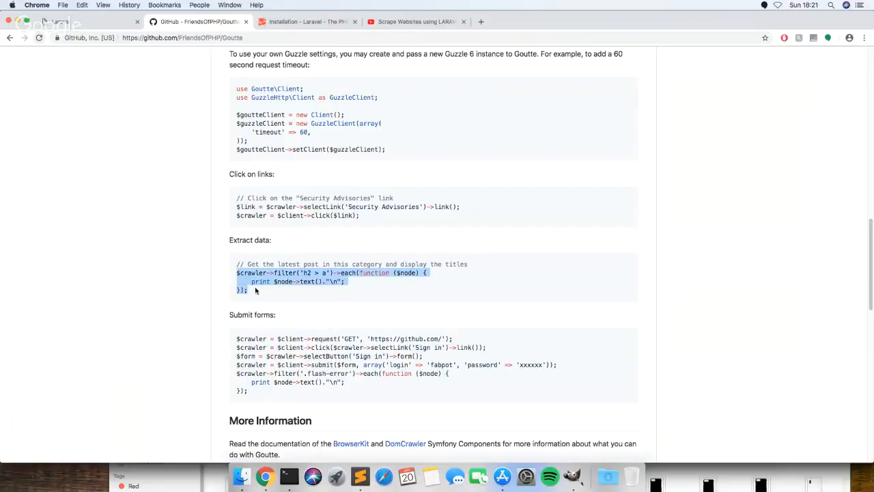
mouse_move(359, 476)
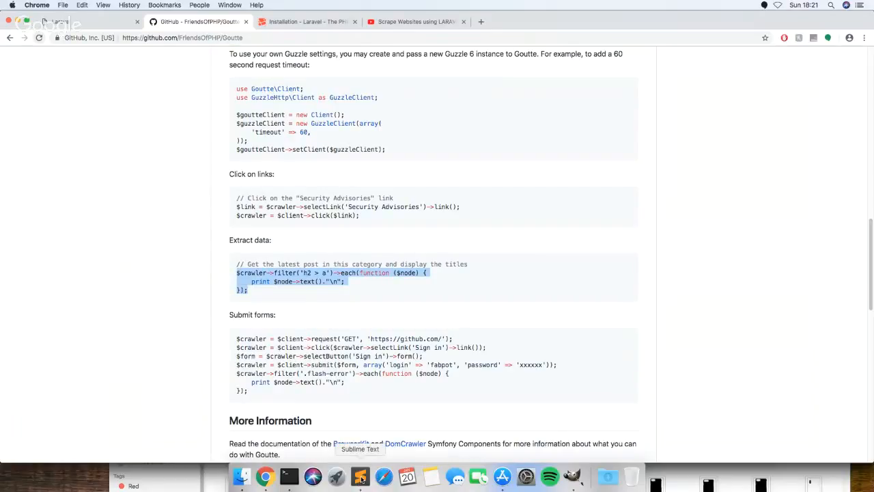
click(359, 476)
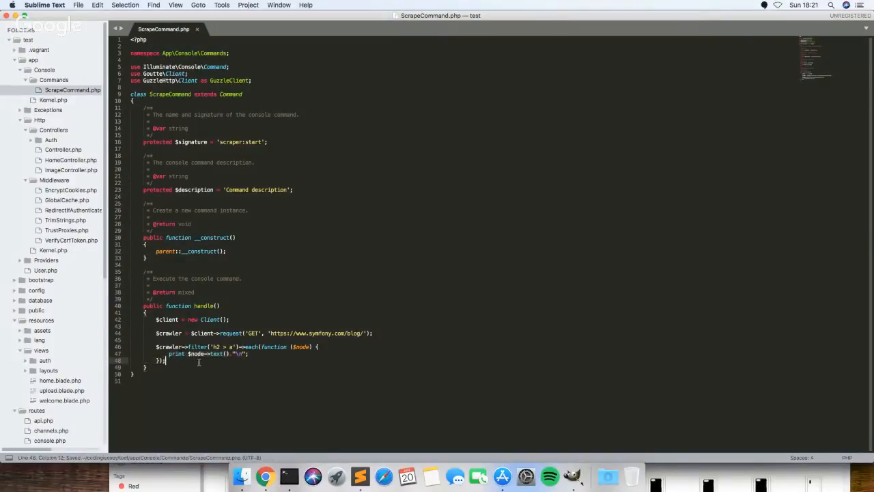
mouse_move(265, 476)
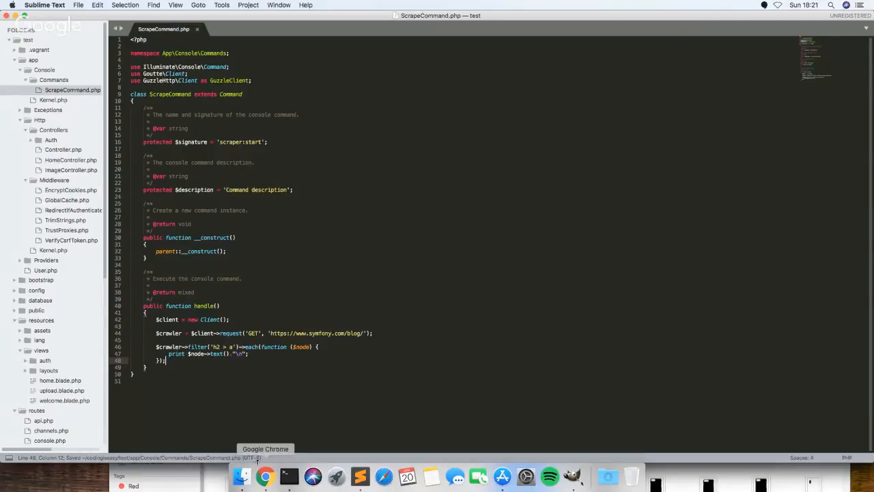
Switch to Terminal to run the updated scraper command.
click(288, 476)
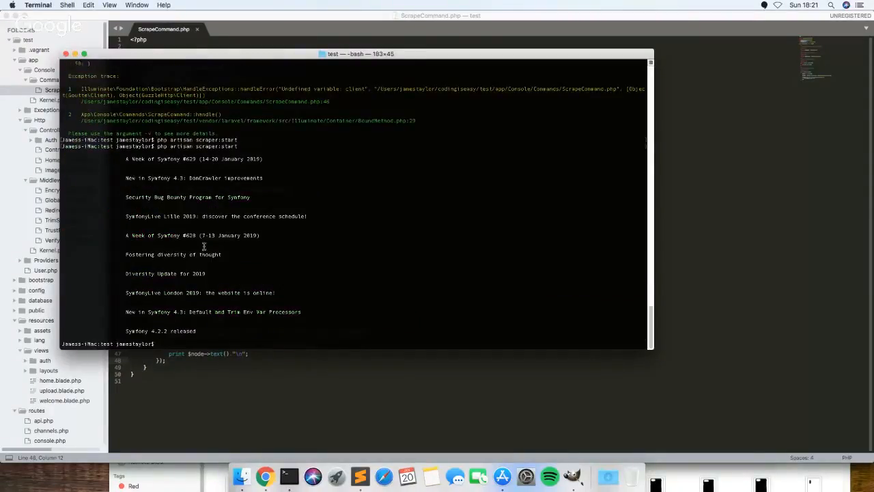
Check the printed Symfony blog titles, then return to the Goutte README in Chrome.
double_click(193, 158)
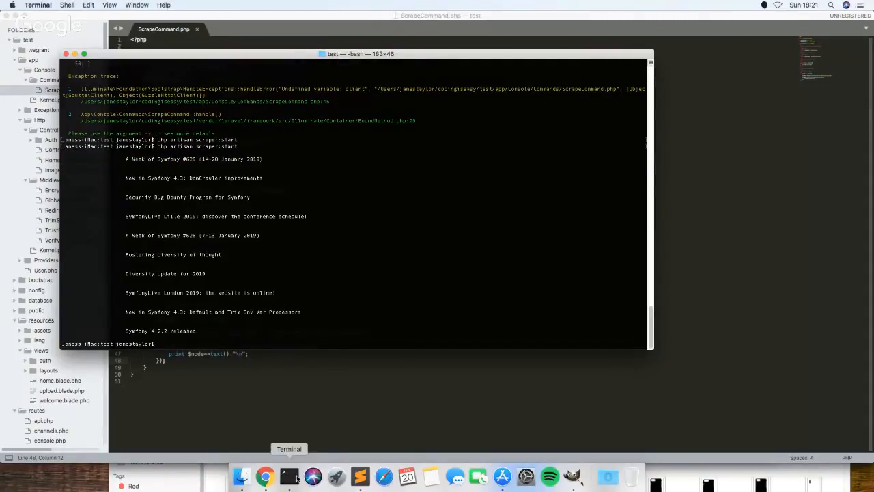
click(265, 476)
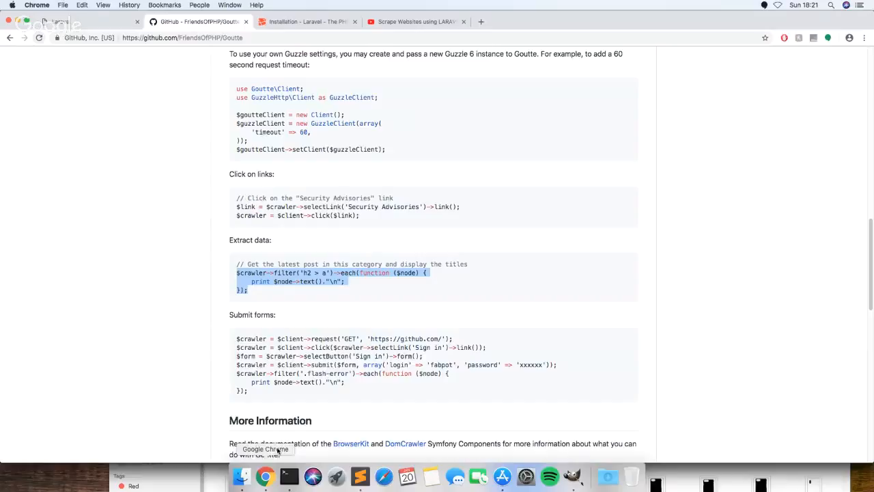
Open BBC News in a new tab from the search results and scroll its headlines.
click(481, 21)
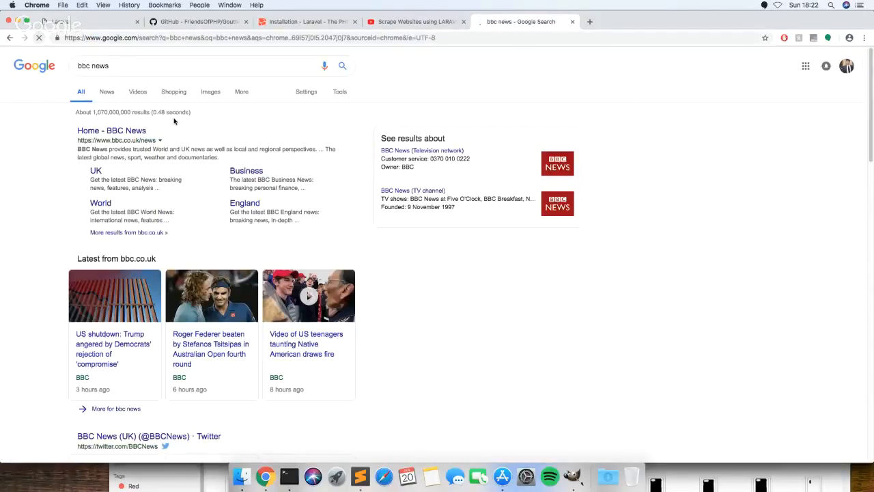
click(111, 130)
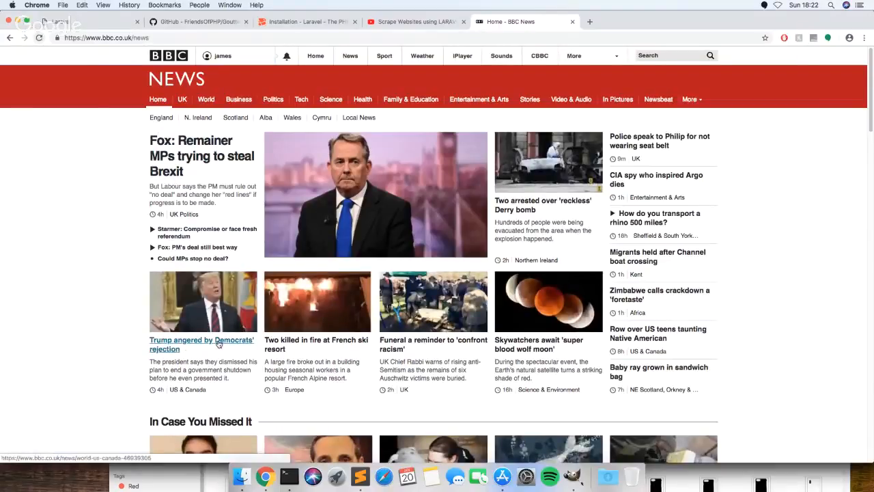
mouse_move(457, 344)
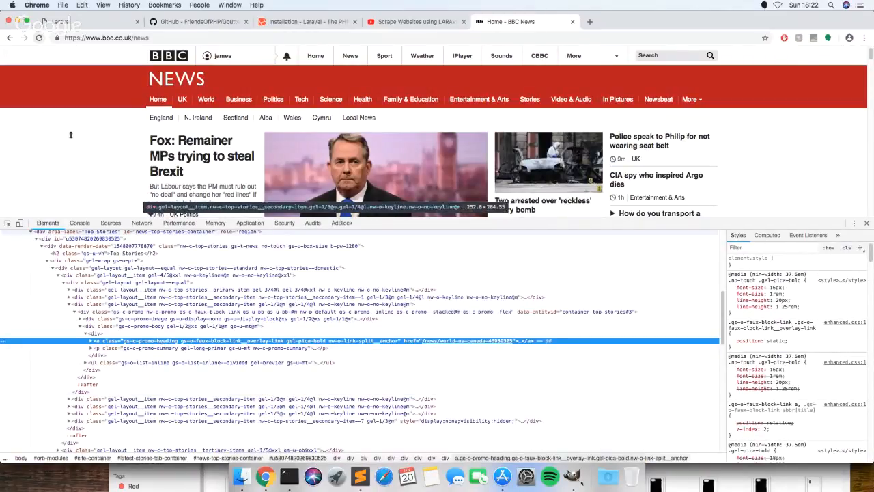
scroll(down, 3)
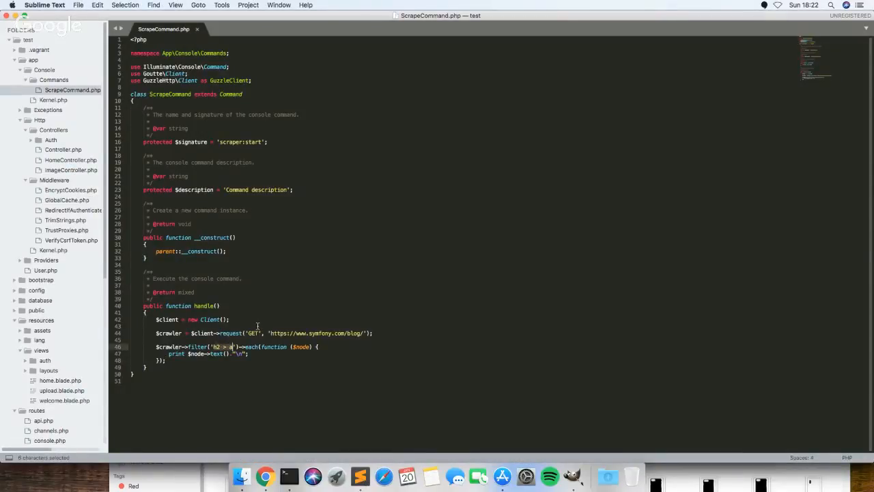
Set the crawler filter to '.gs-c-promo' and save, then change it to '.gel-layout__item'.
text(.gs-c-promo)
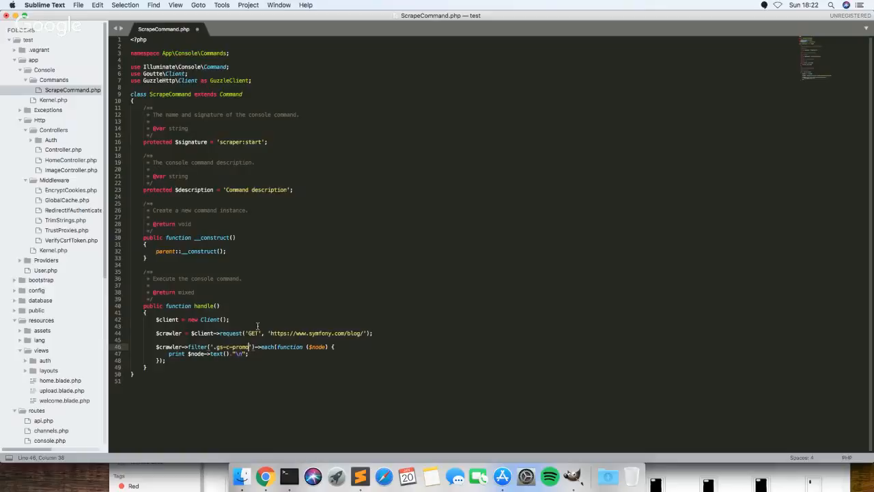
key(cmd+s)
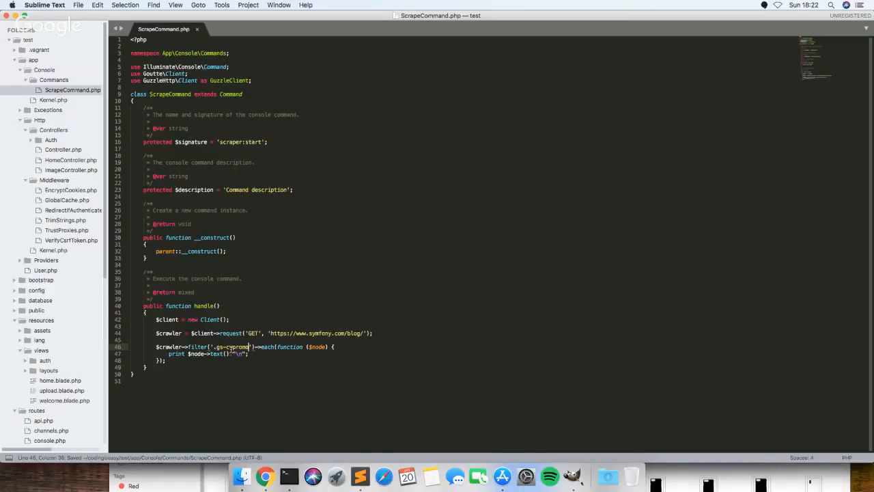
click(289, 475)
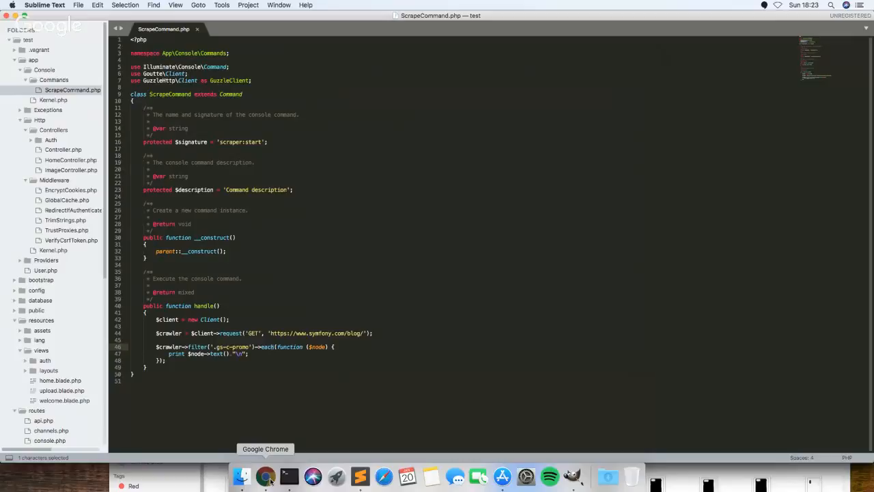
click(265, 475)
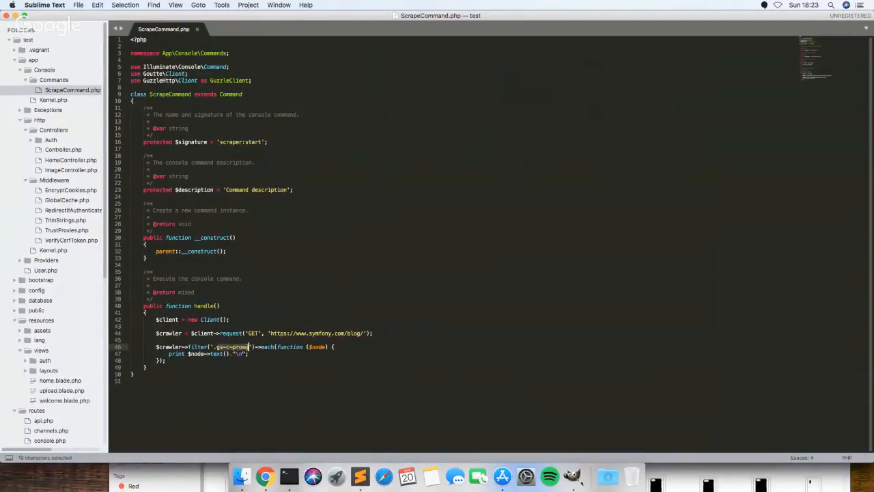
text(.gel-layout__item)
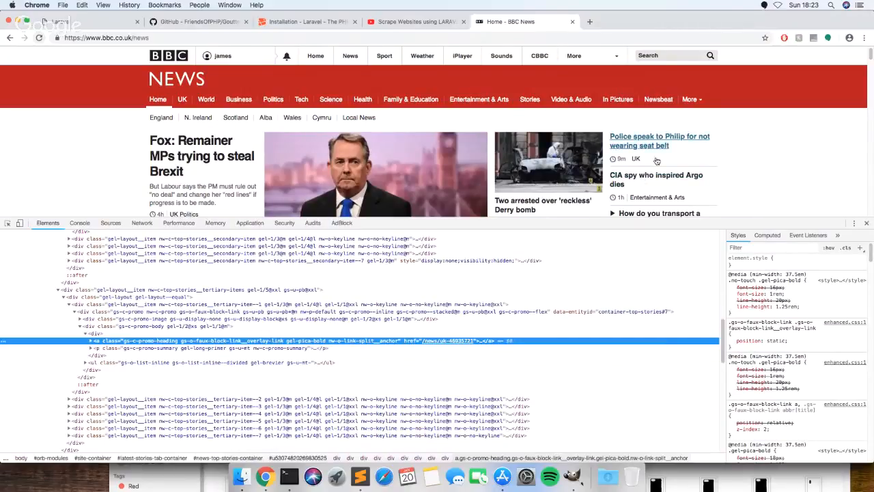
Open the 'Police speak to Philip for not wearing seat belt' story and scroll to its body.
click(658, 140)
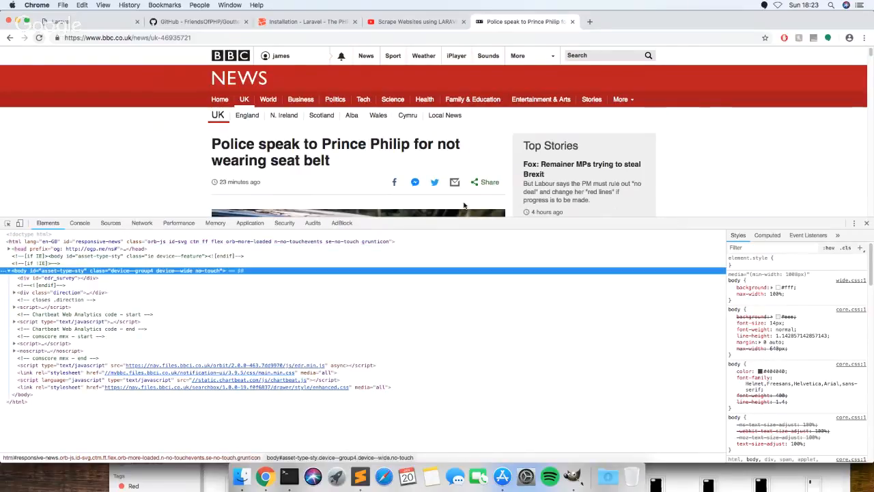
mouse_move(140, 217)
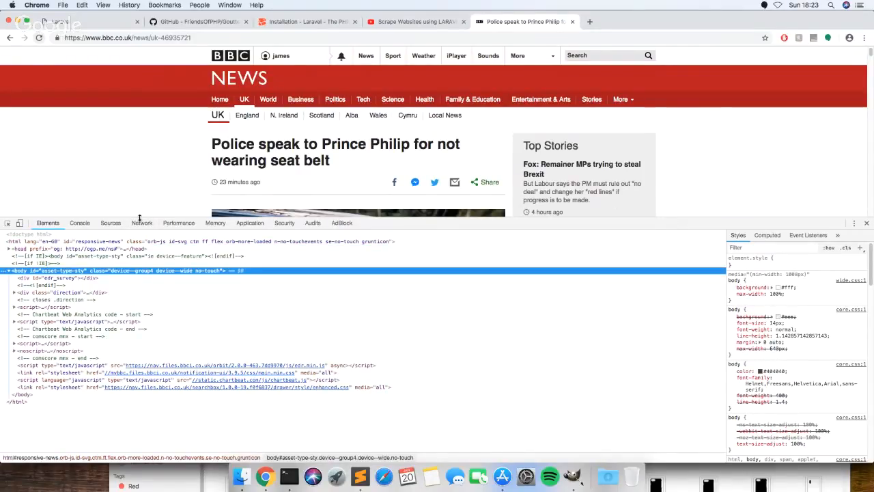
scroll(down, 3)
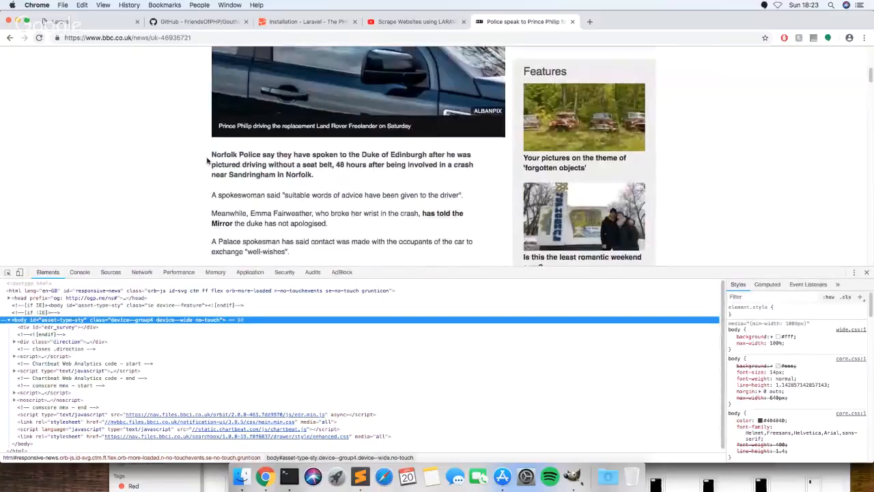
scroll(down, 3)
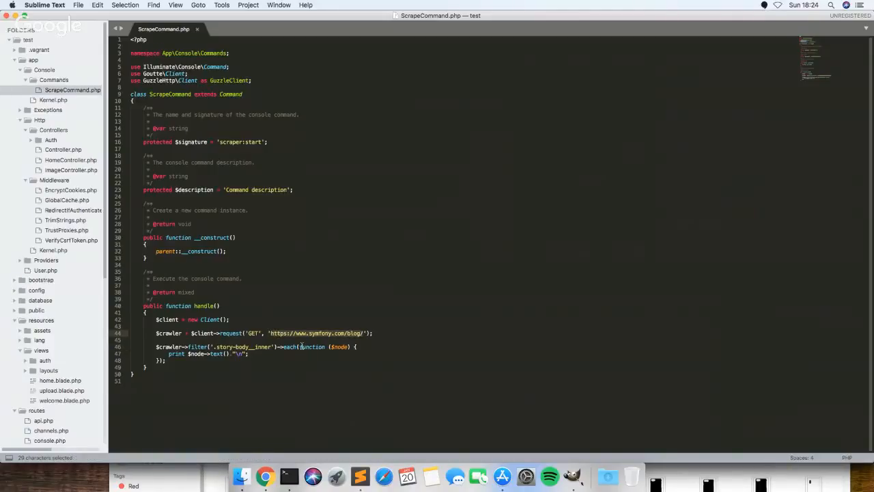
Restore the filter to '.gel-layout__item' and switch away to test the command.
text(.gel-layout__item)
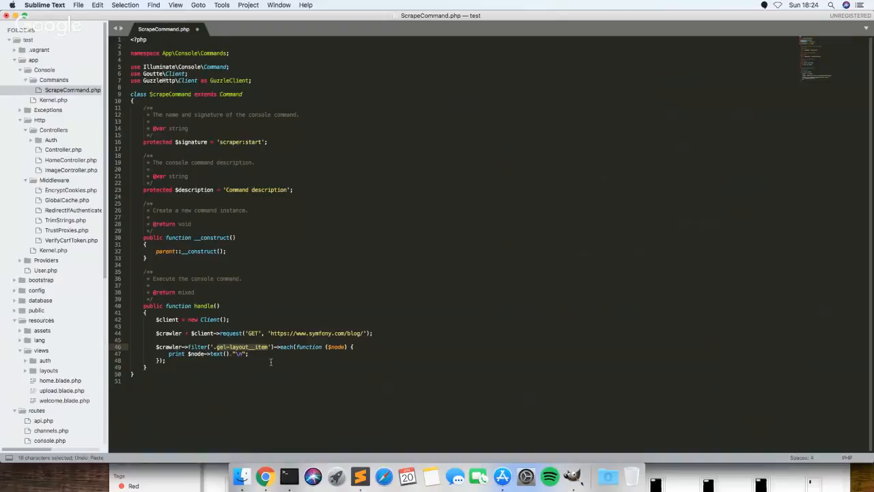
mouse_move(265, 476)
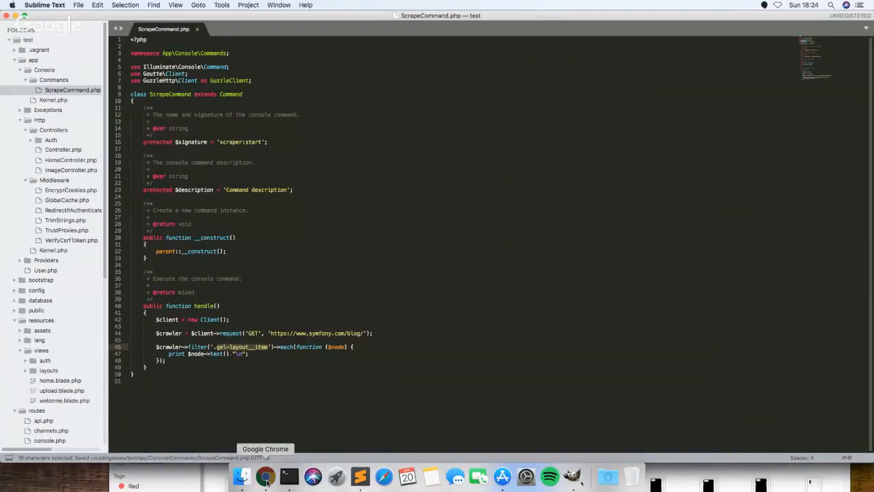
click(265, 476)
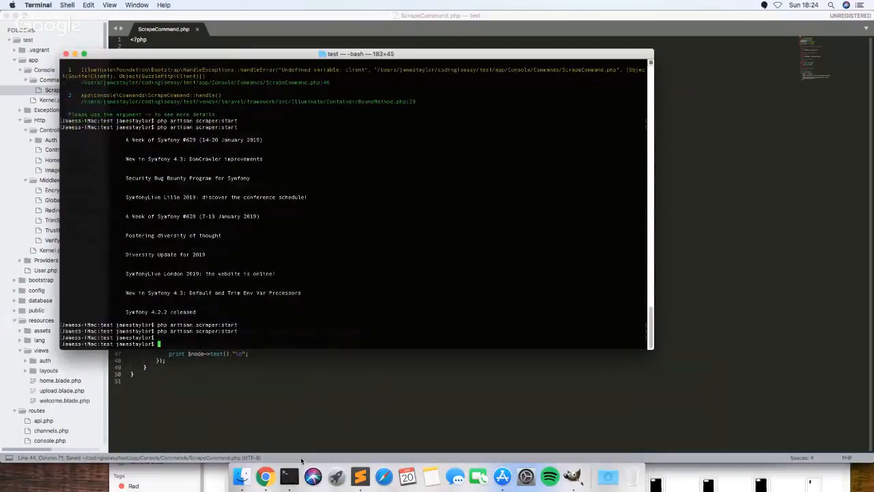
Rerun php artisan scraper:start, which prints no headlines.
key(Return)
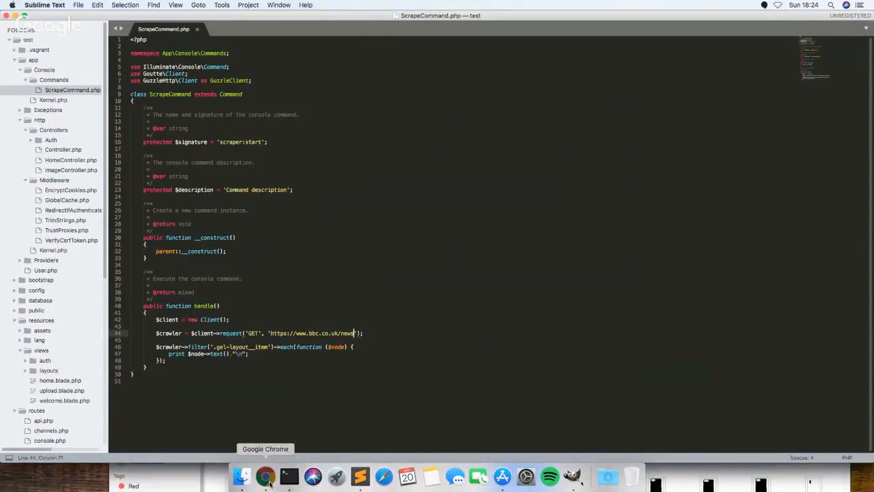
text(https://www.symfony.com/blog/)
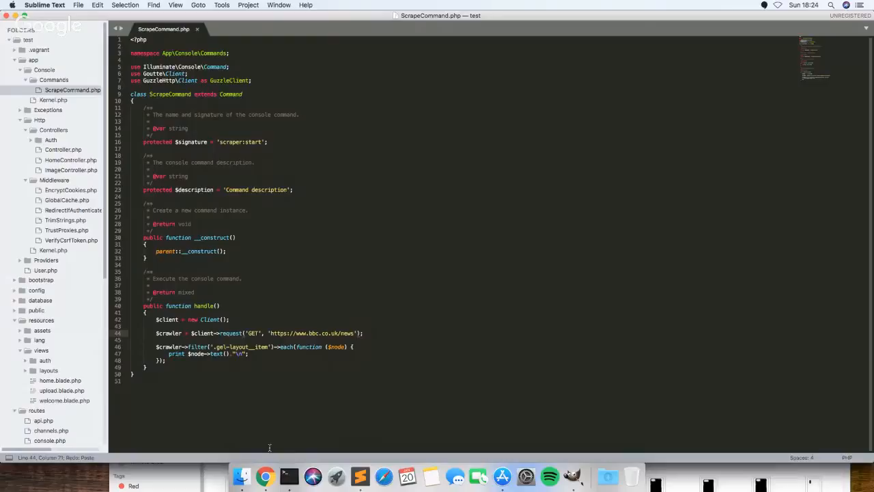
click(265, 476)
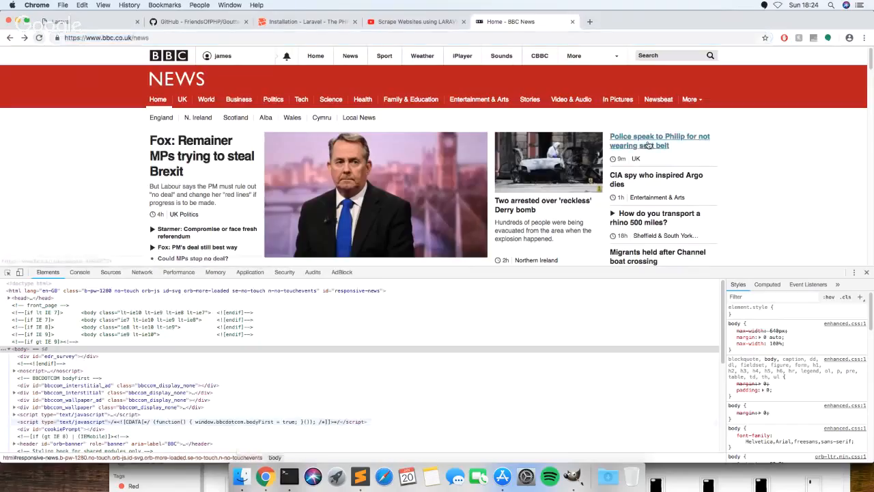
click(659, 141)
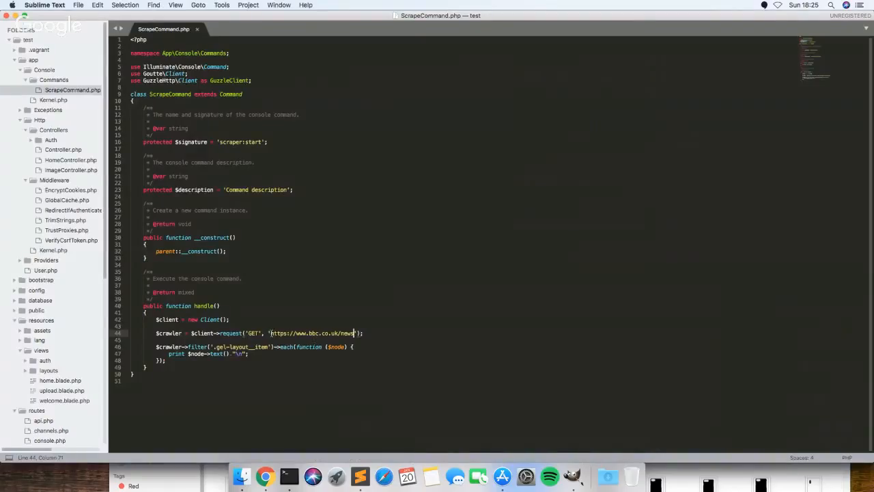
drag(272, 333, 355, 333)
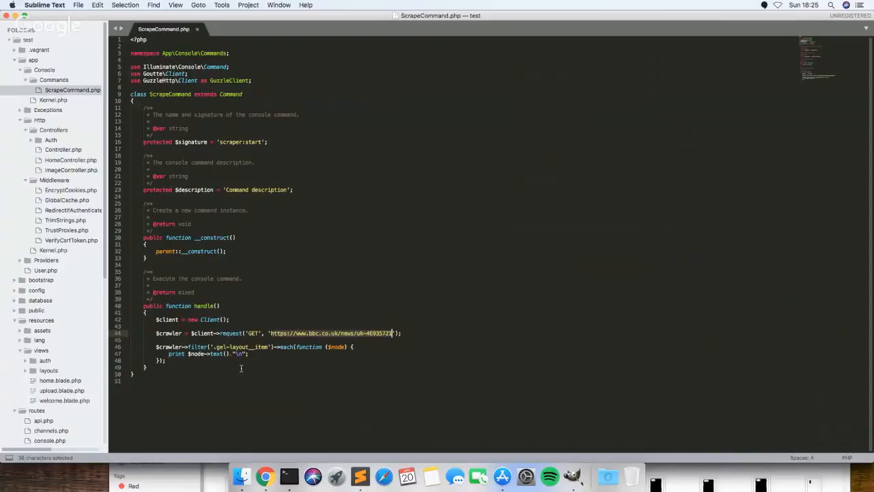
mouse_move(288, 476)
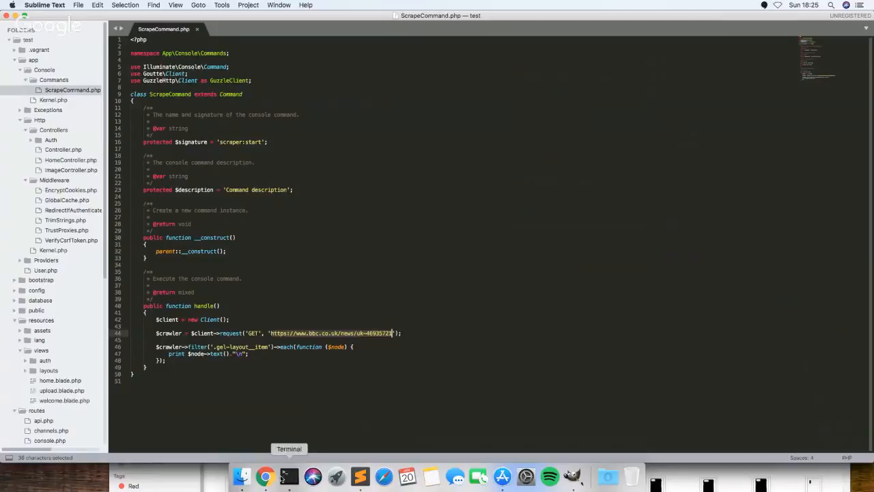
mouse_move(265, 476)
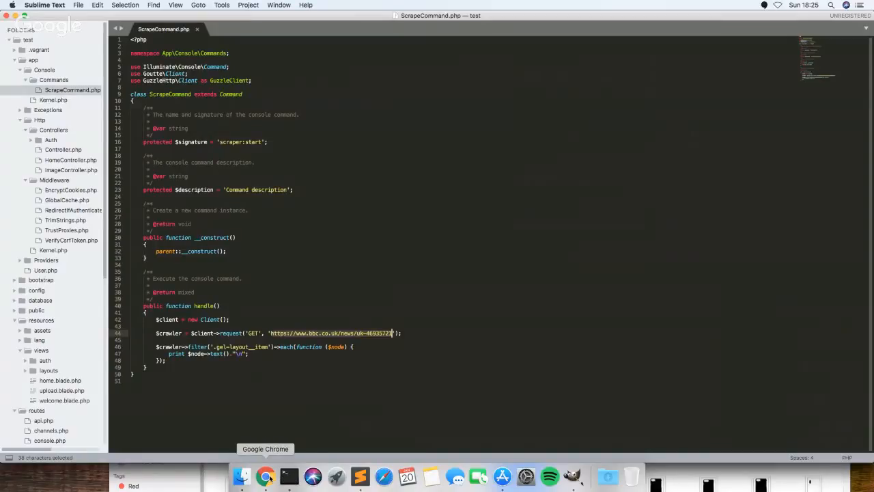
click(265, 476)
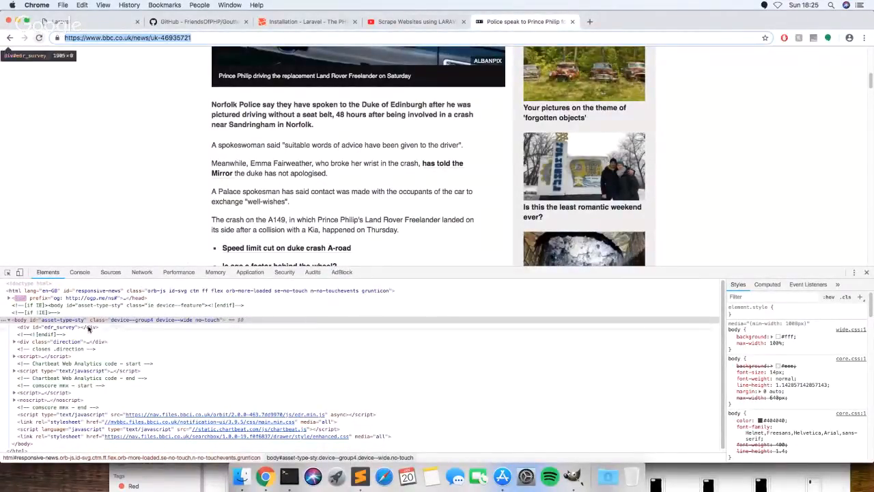
Inspect the BBC article paragraph's markup to locate the story-body__inner div.
right_click(224, 114)
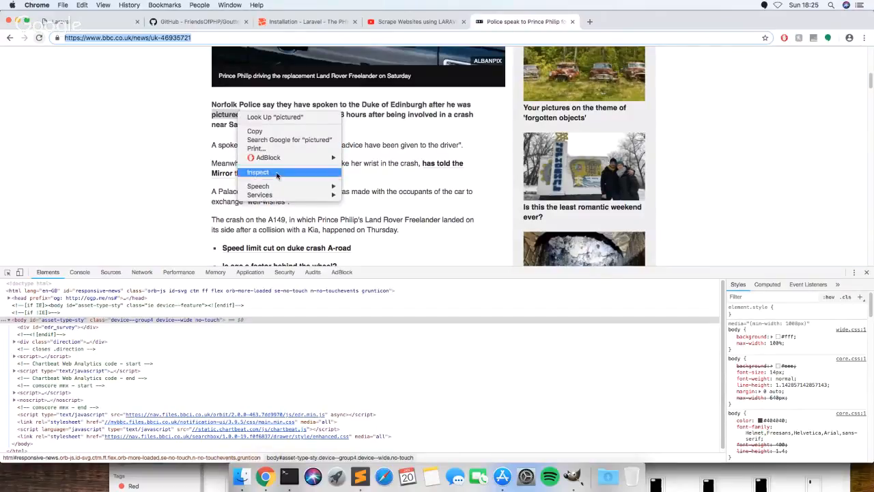
click(258, 172)
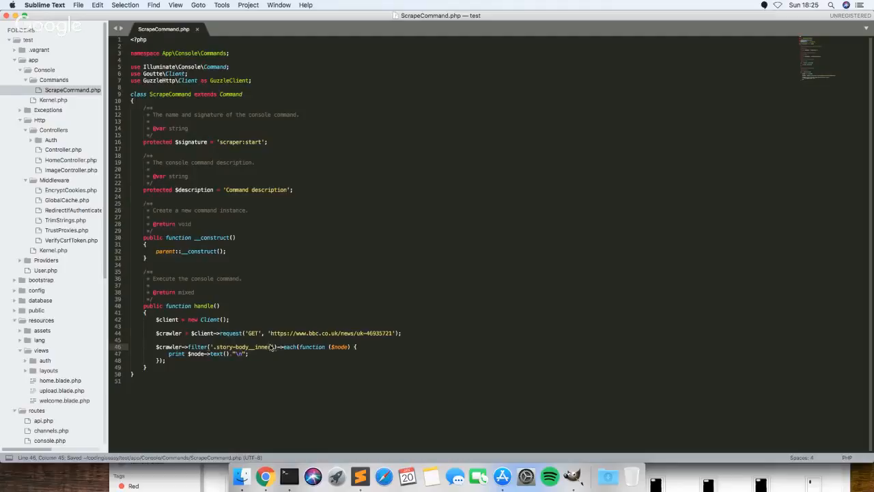
mouse_move(265, 476)
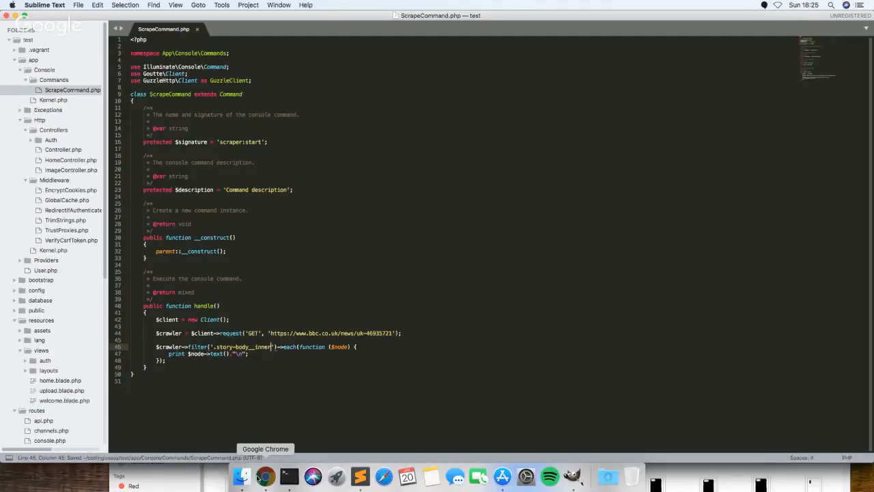
click(265, 476)
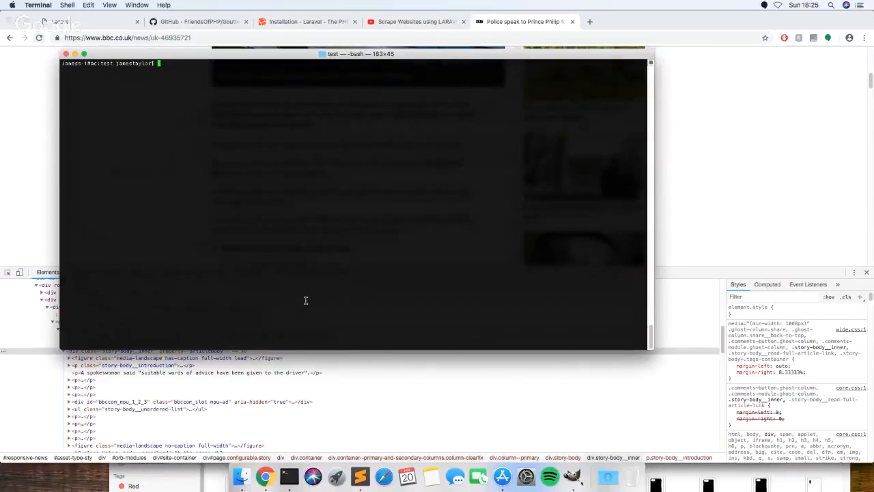
Run php artisan scraper:start and scroll through the printed BBC article body text.
text(php artisan scraper:start)
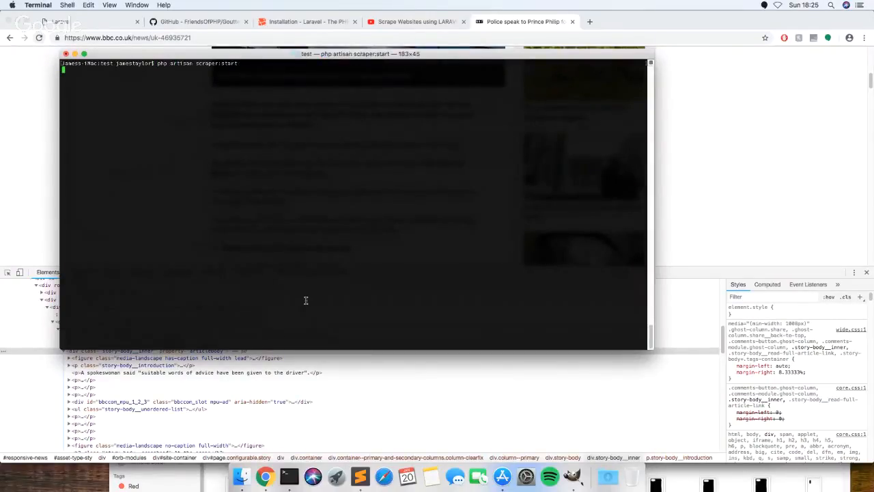
key(Return)
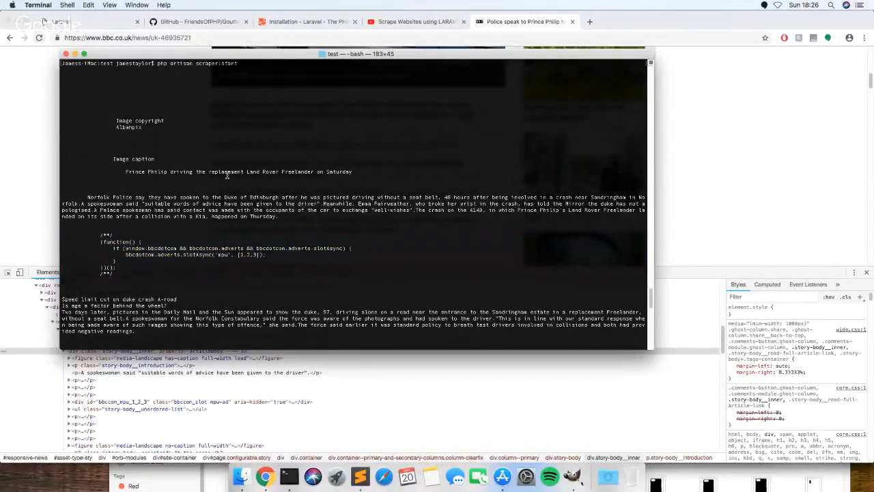
scroll(down, 3)
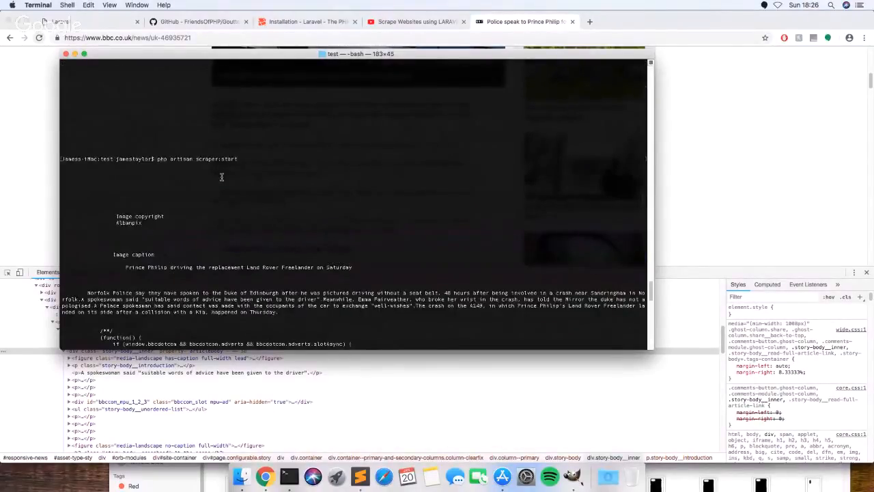
scroll(down, 3)
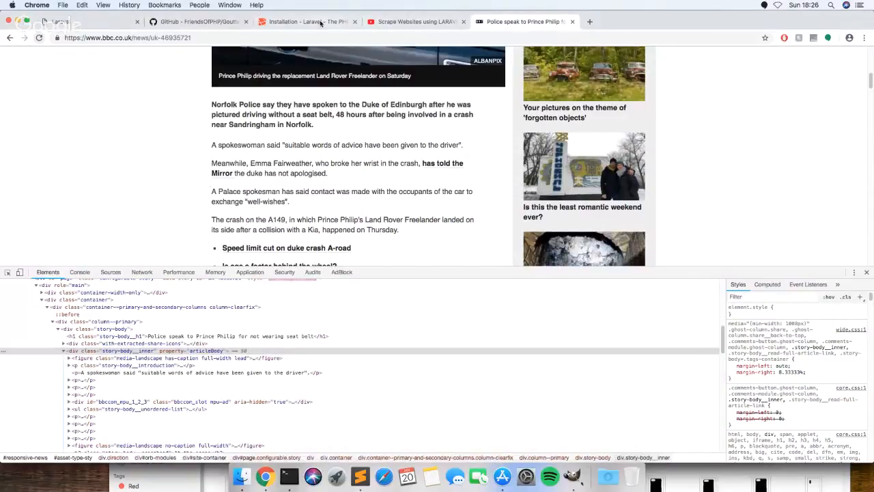
Open the DomCrawler docs from the Goutte GitHub page and scroll through its filtering and traversal sections.
click(198, 21)
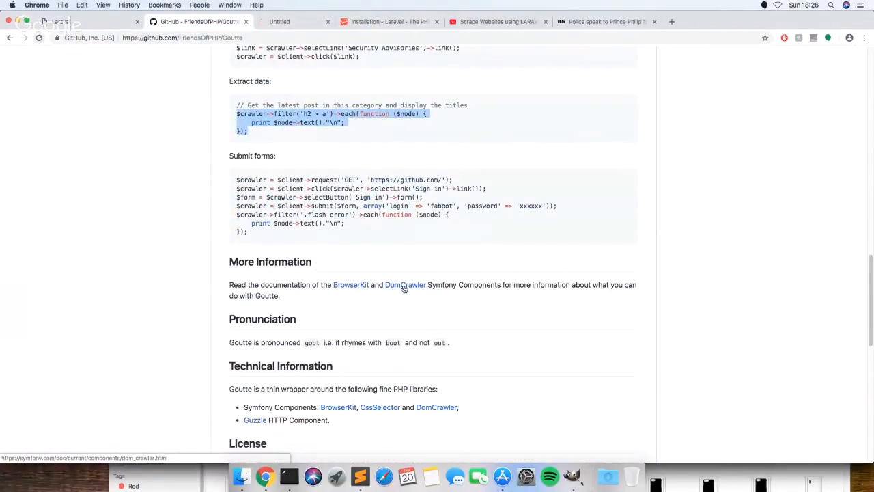
click(405, 284)
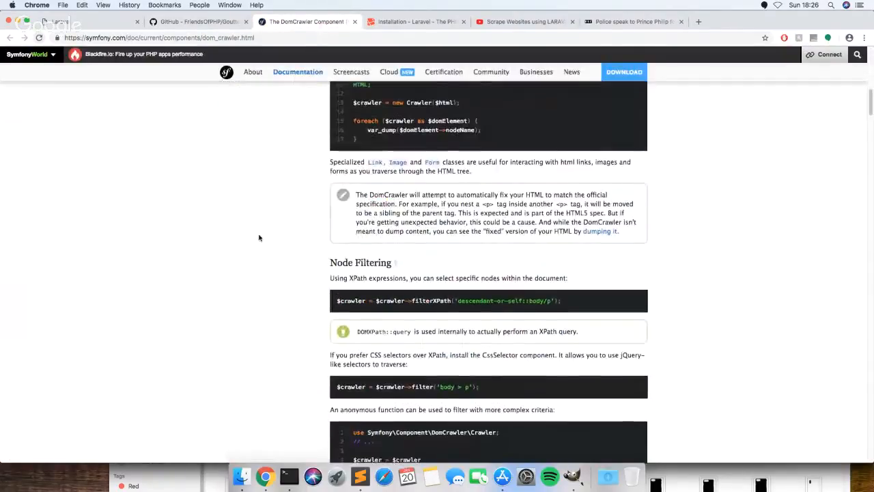
scroll(down, 3)
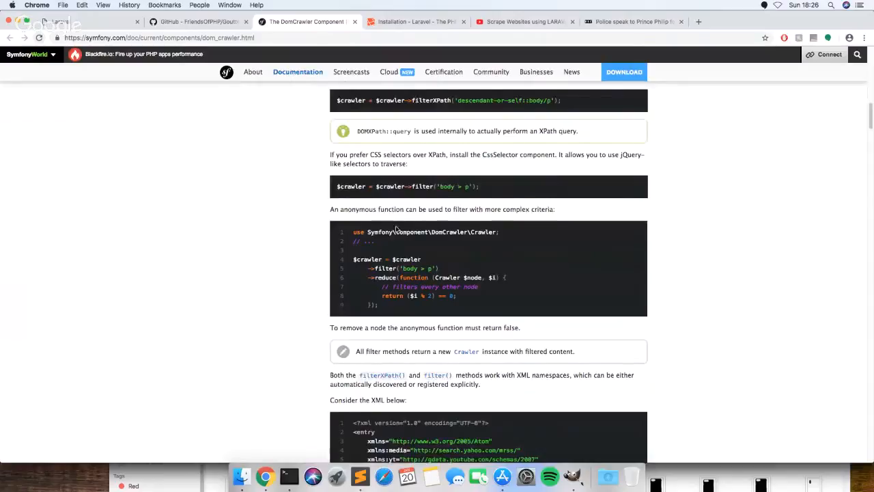
scroll(down, 3)
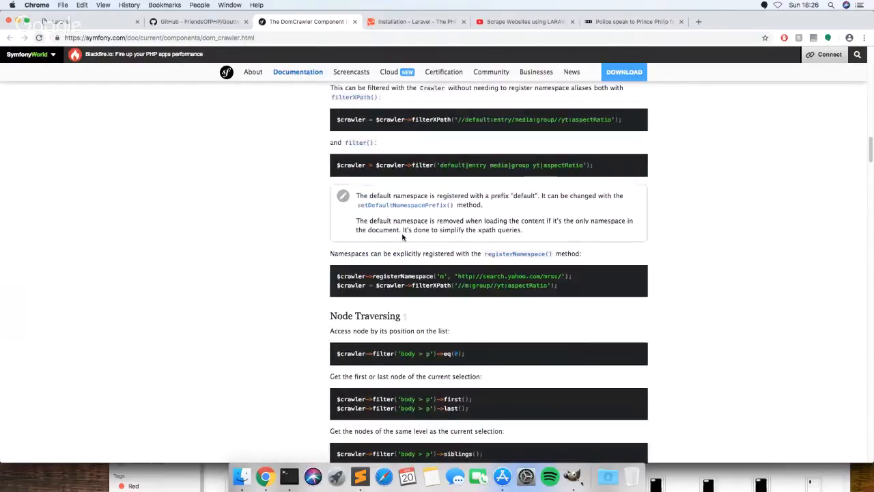
scroll(down, 3)
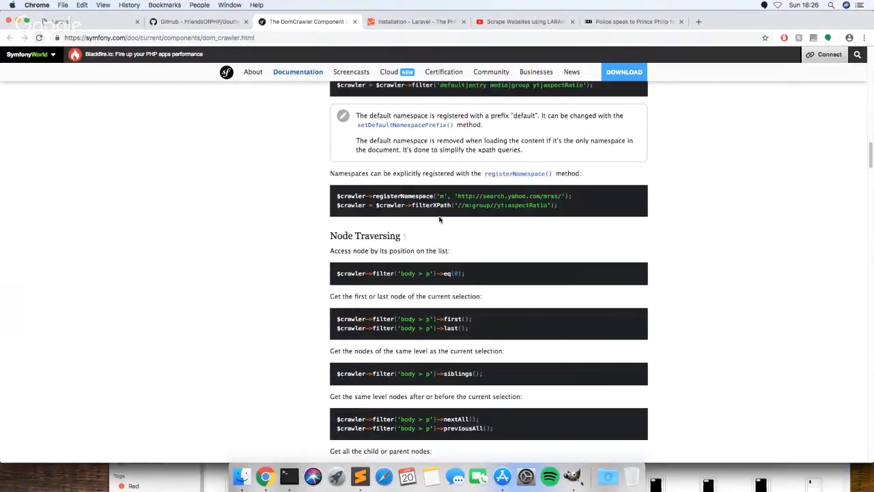
scroll(down, 3)
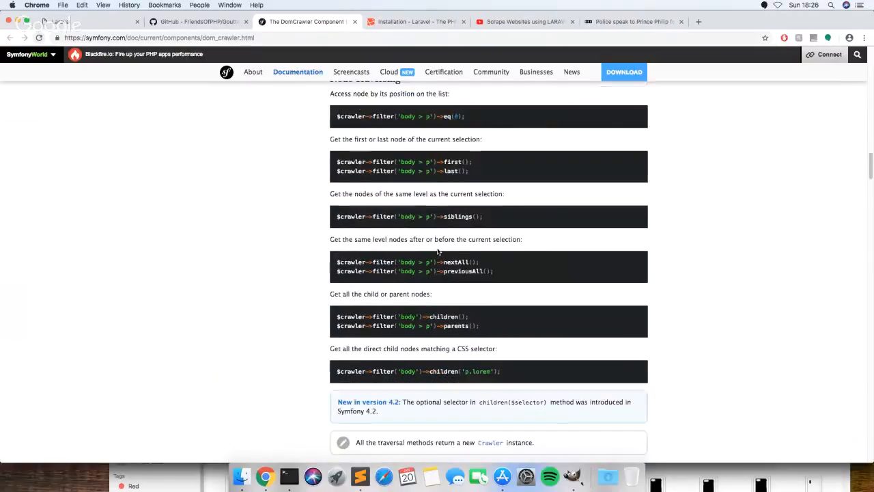
scroll(down, 3)
text(href)
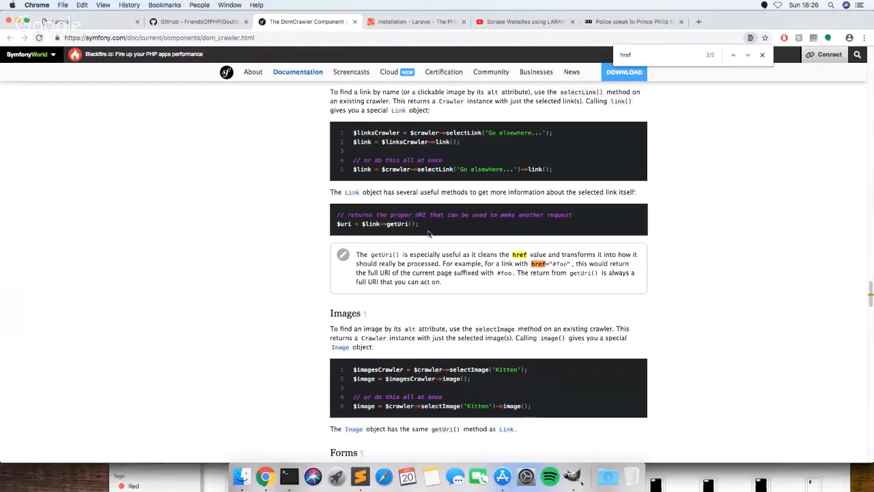
mouse_move(328, 227)
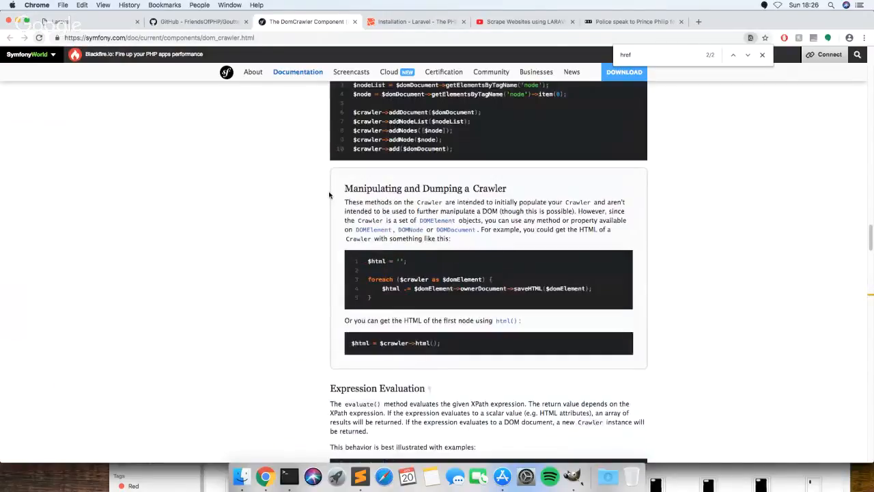
scroll(down, 3)
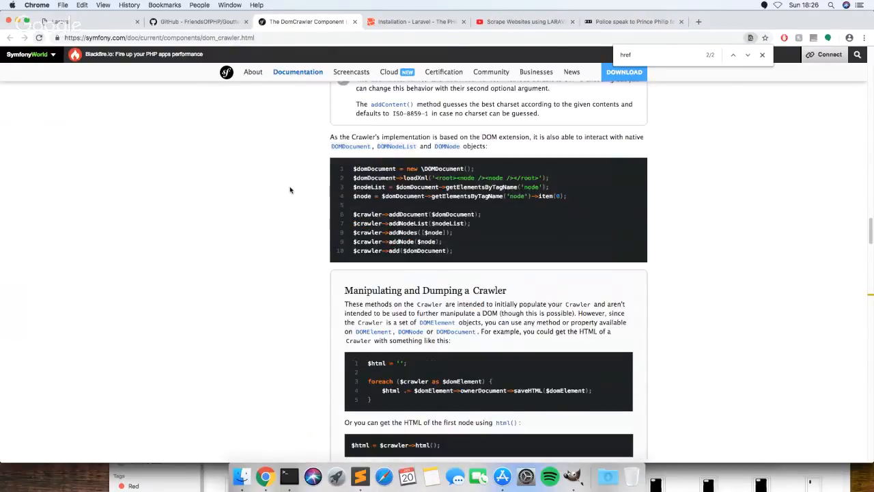
scroll(down, 3)
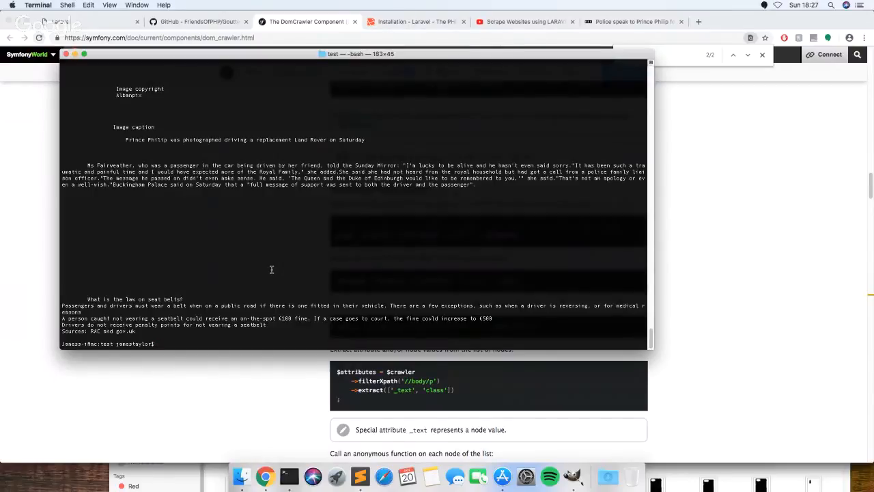
mouse_move(288, 476)
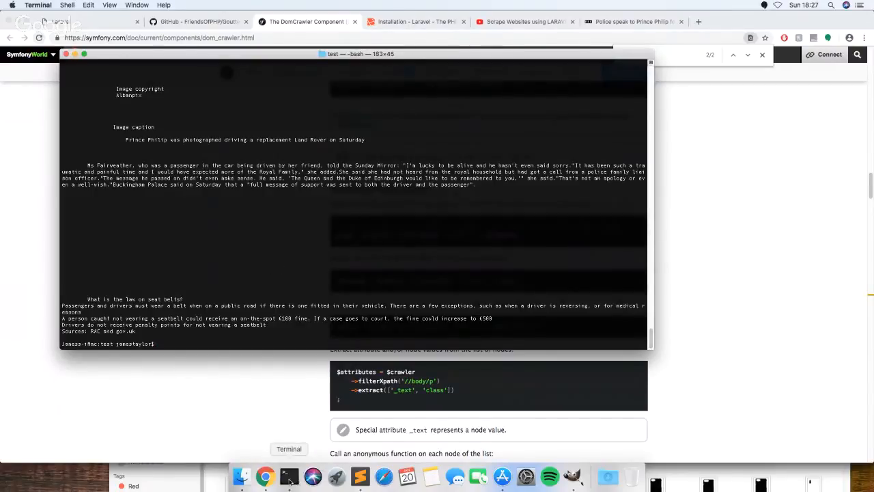